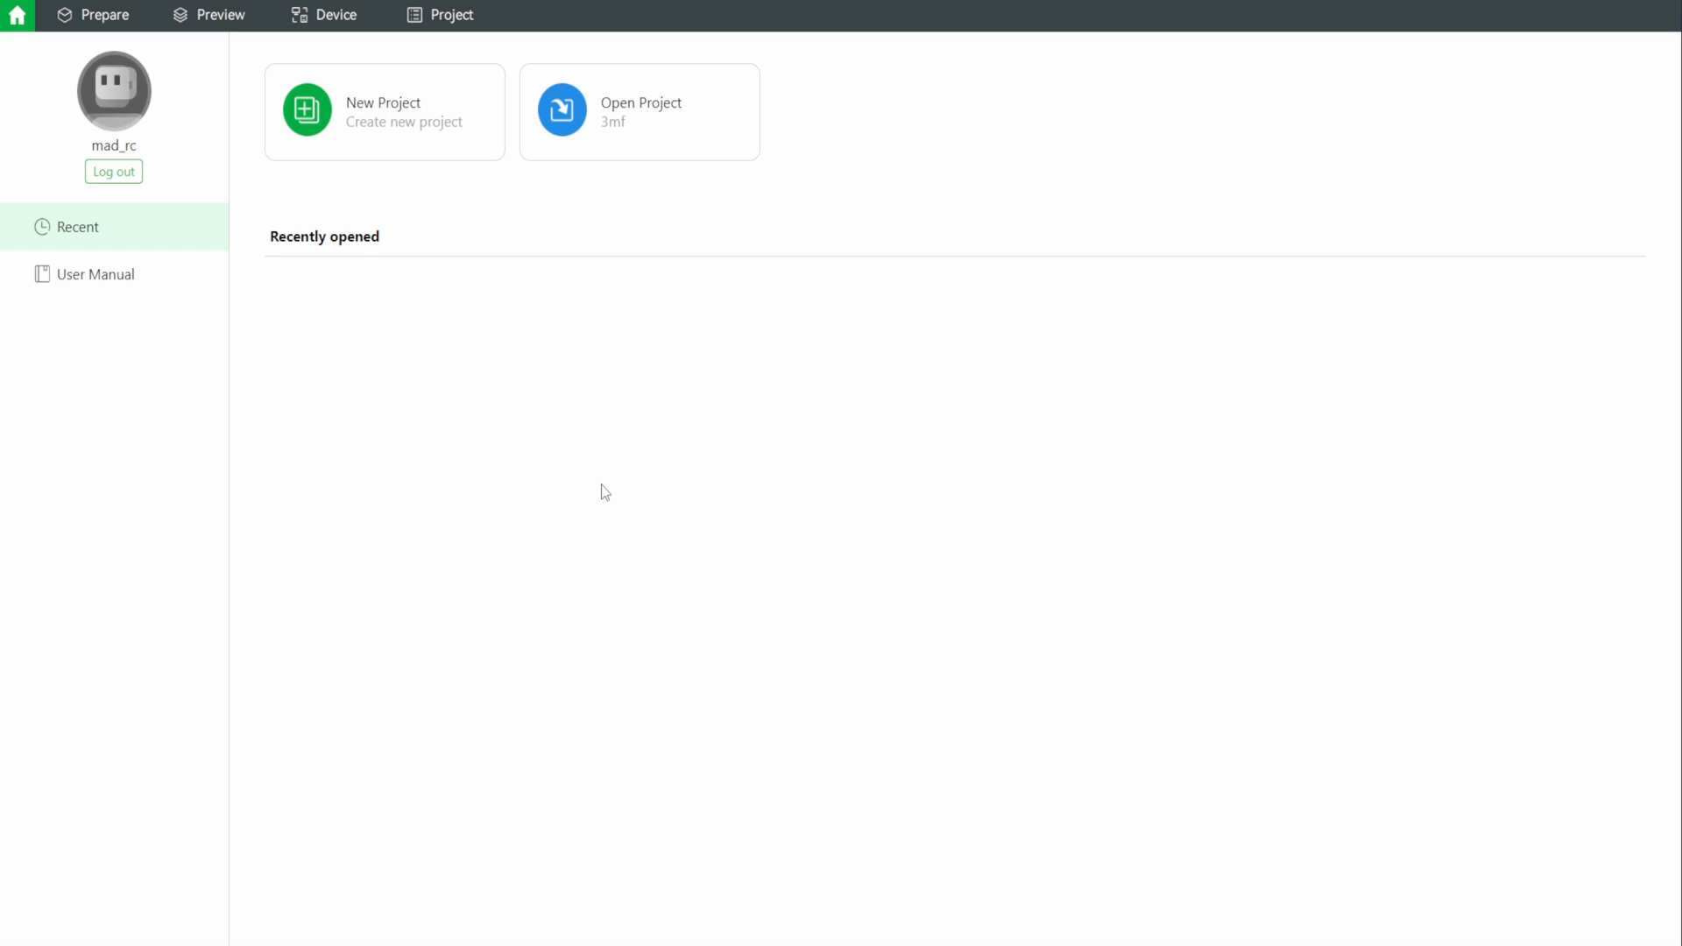
Show the P1S device status and select its external spool slot
click(323, 15)
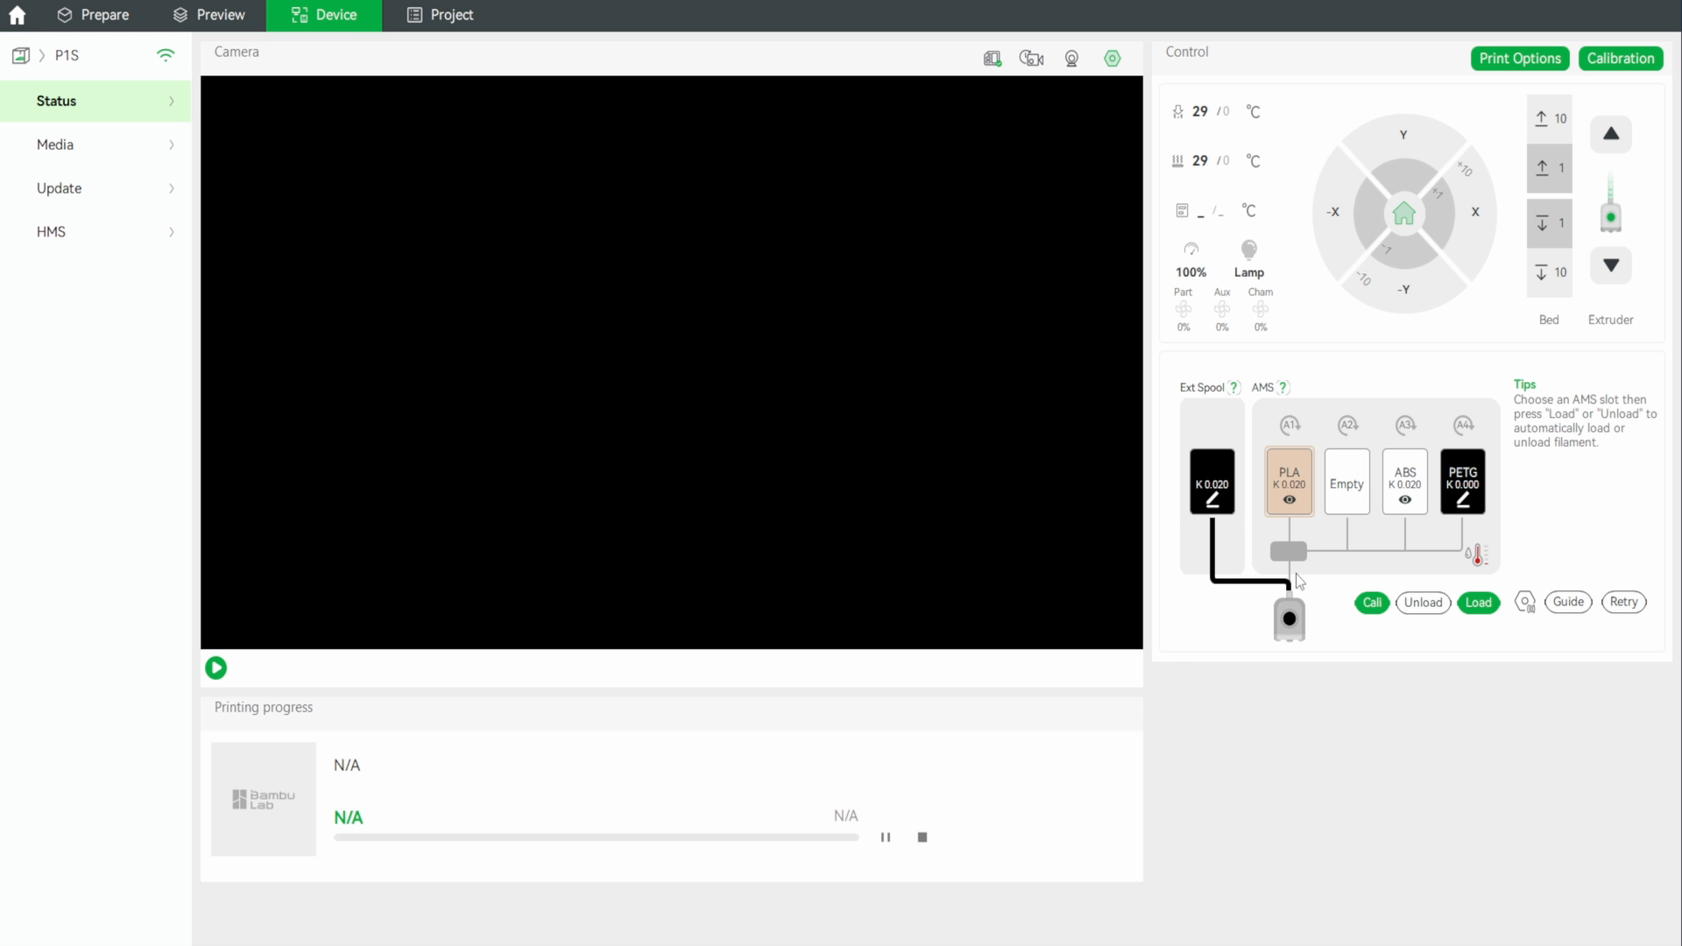
mouse_move(1421, 510)
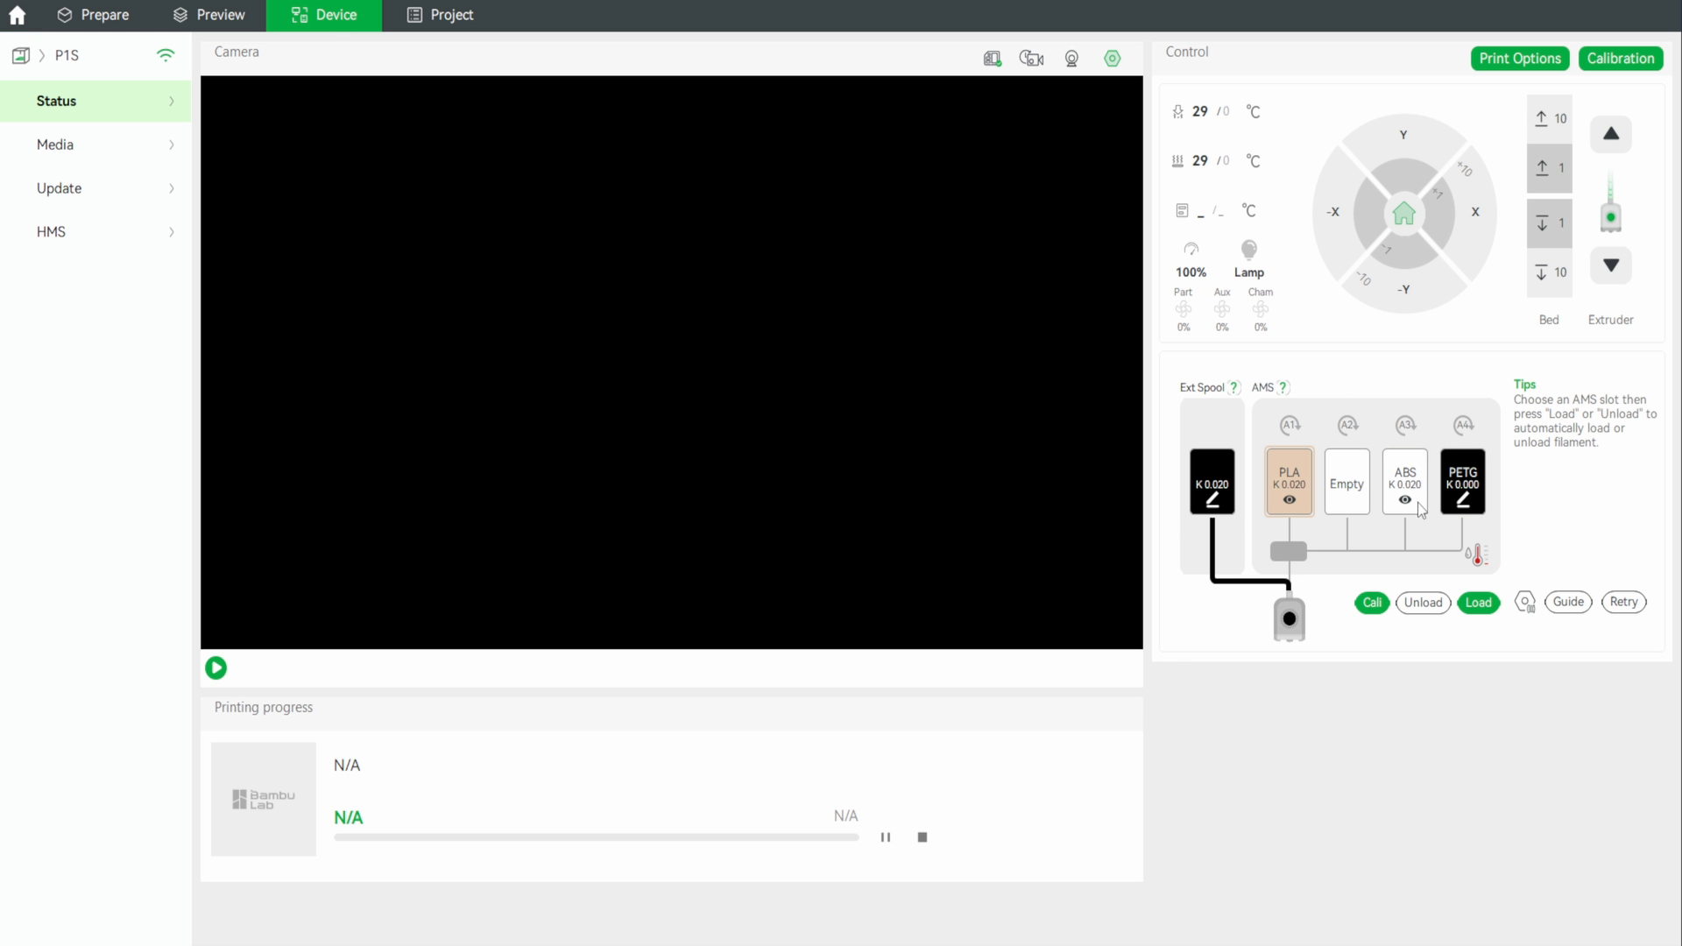
mouse_move(1191, 436)
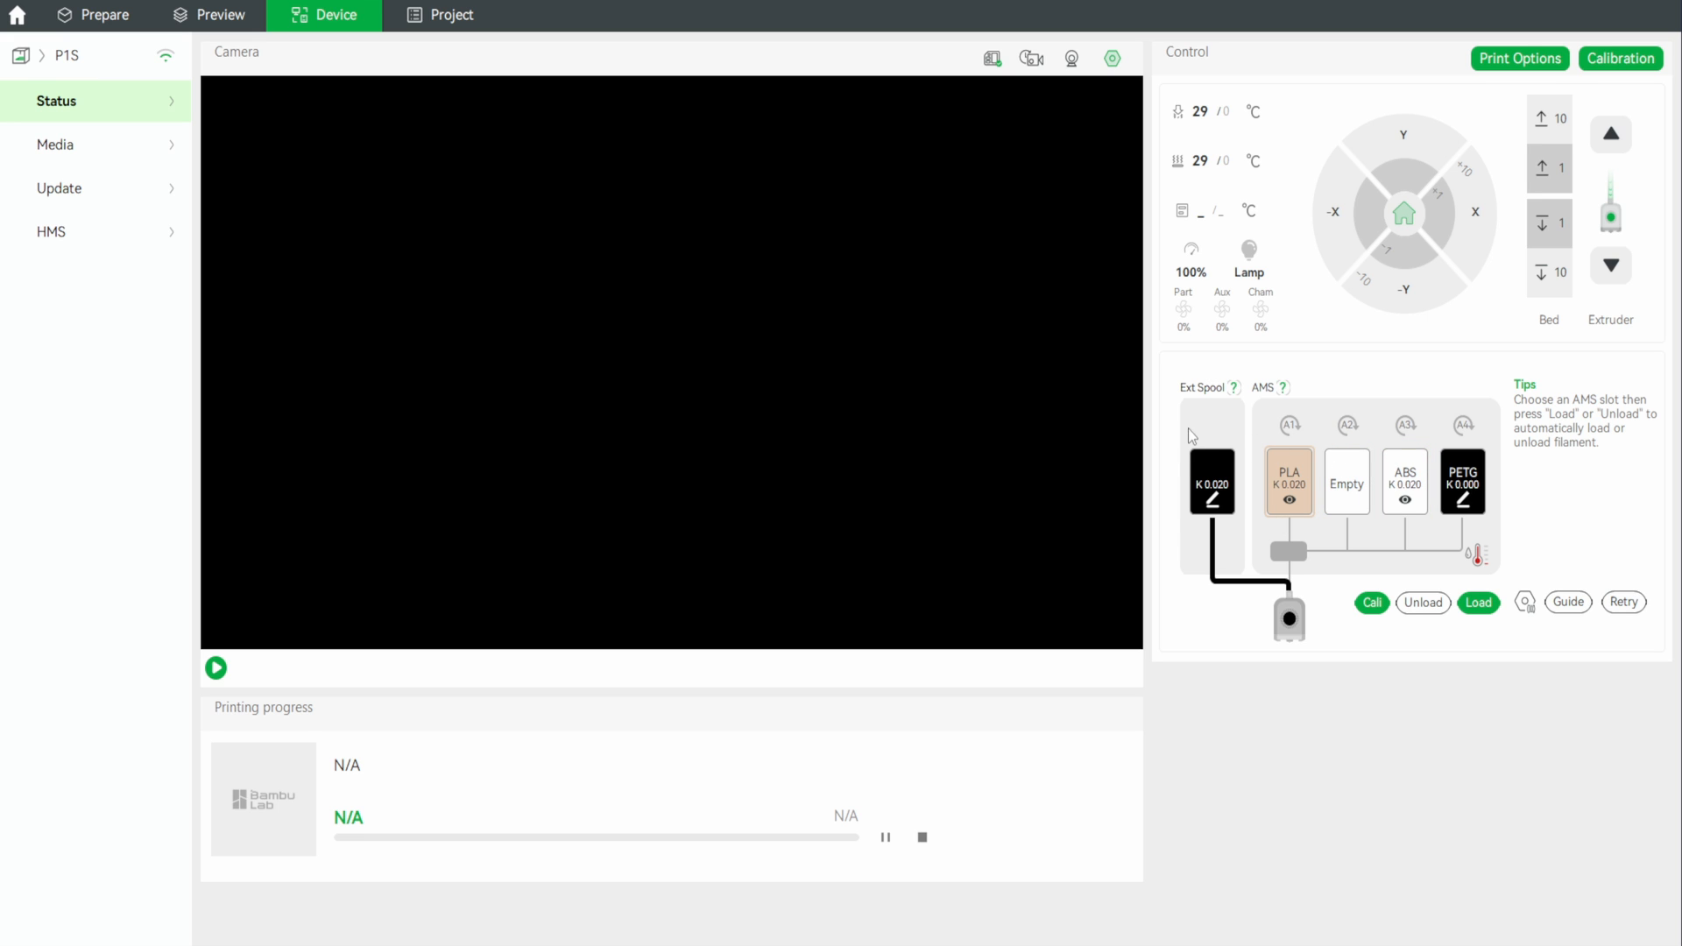
click(1210, 483)
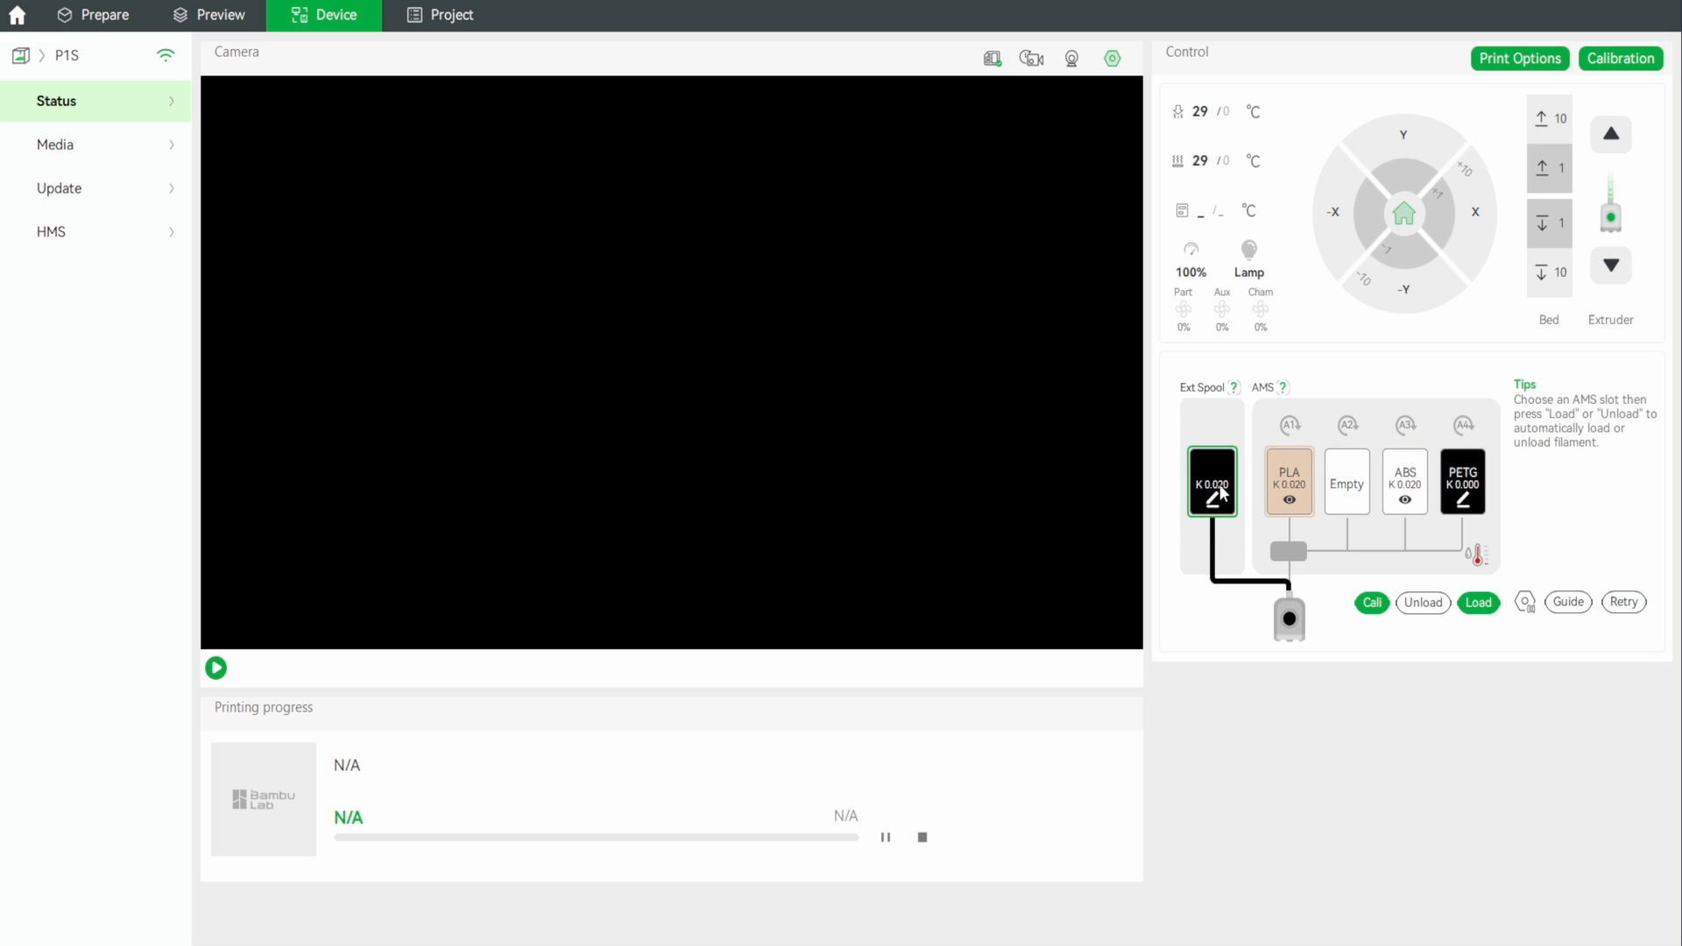
mouse_move(1221, 520)
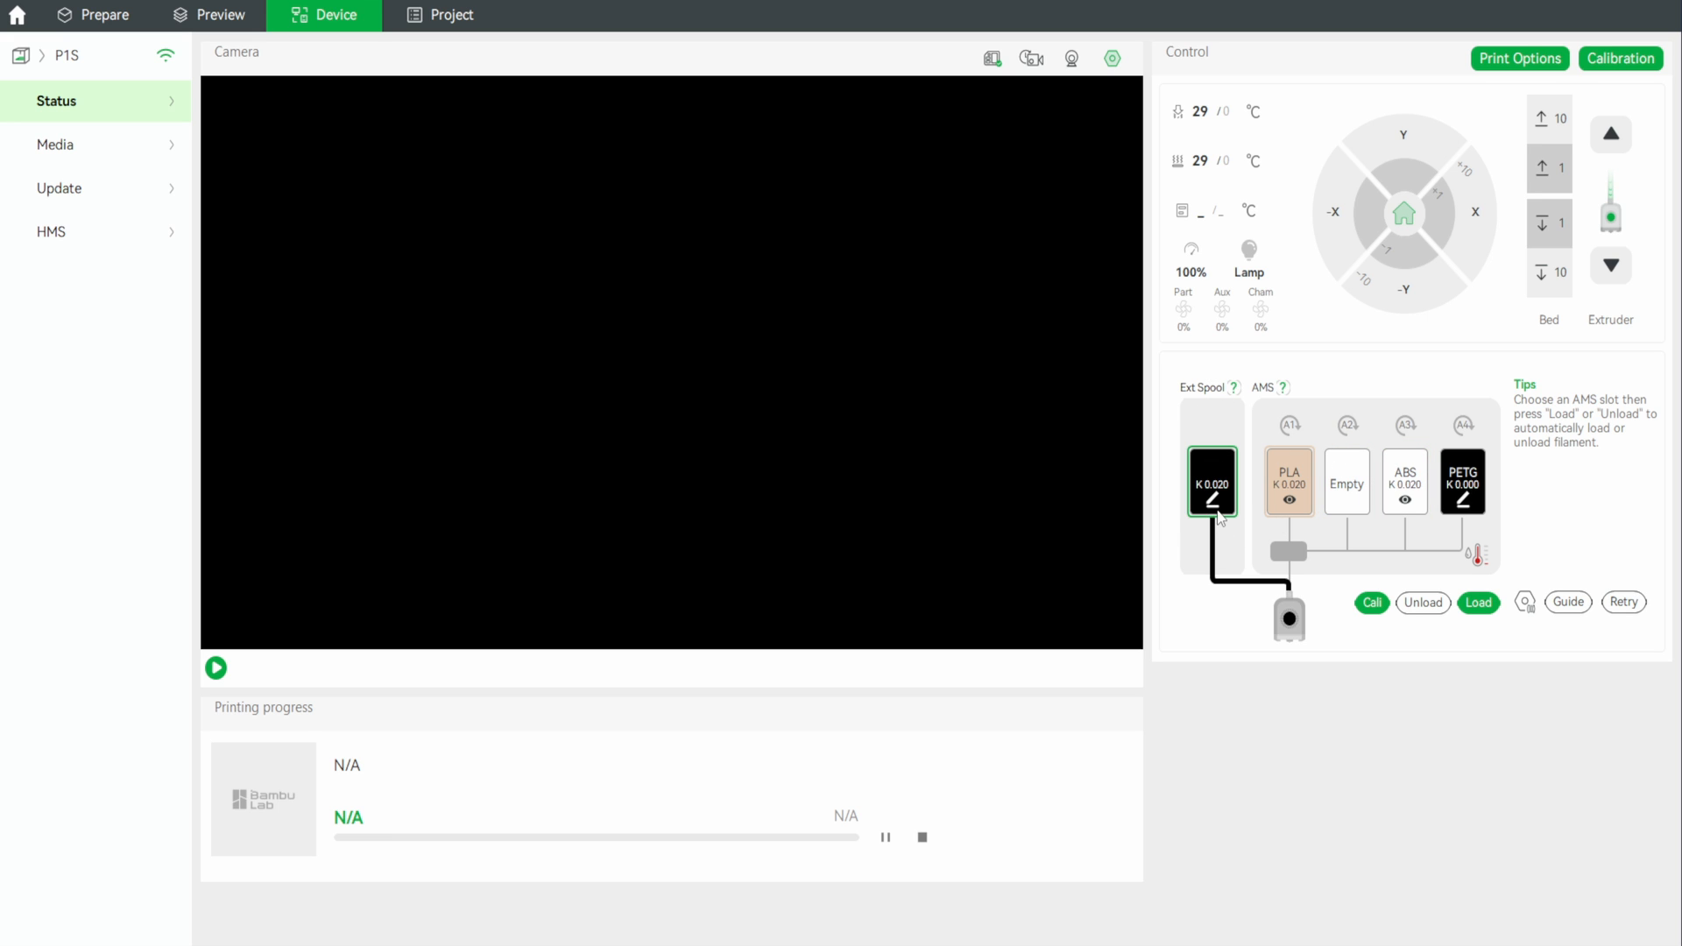
mouse_move(1220, 503)
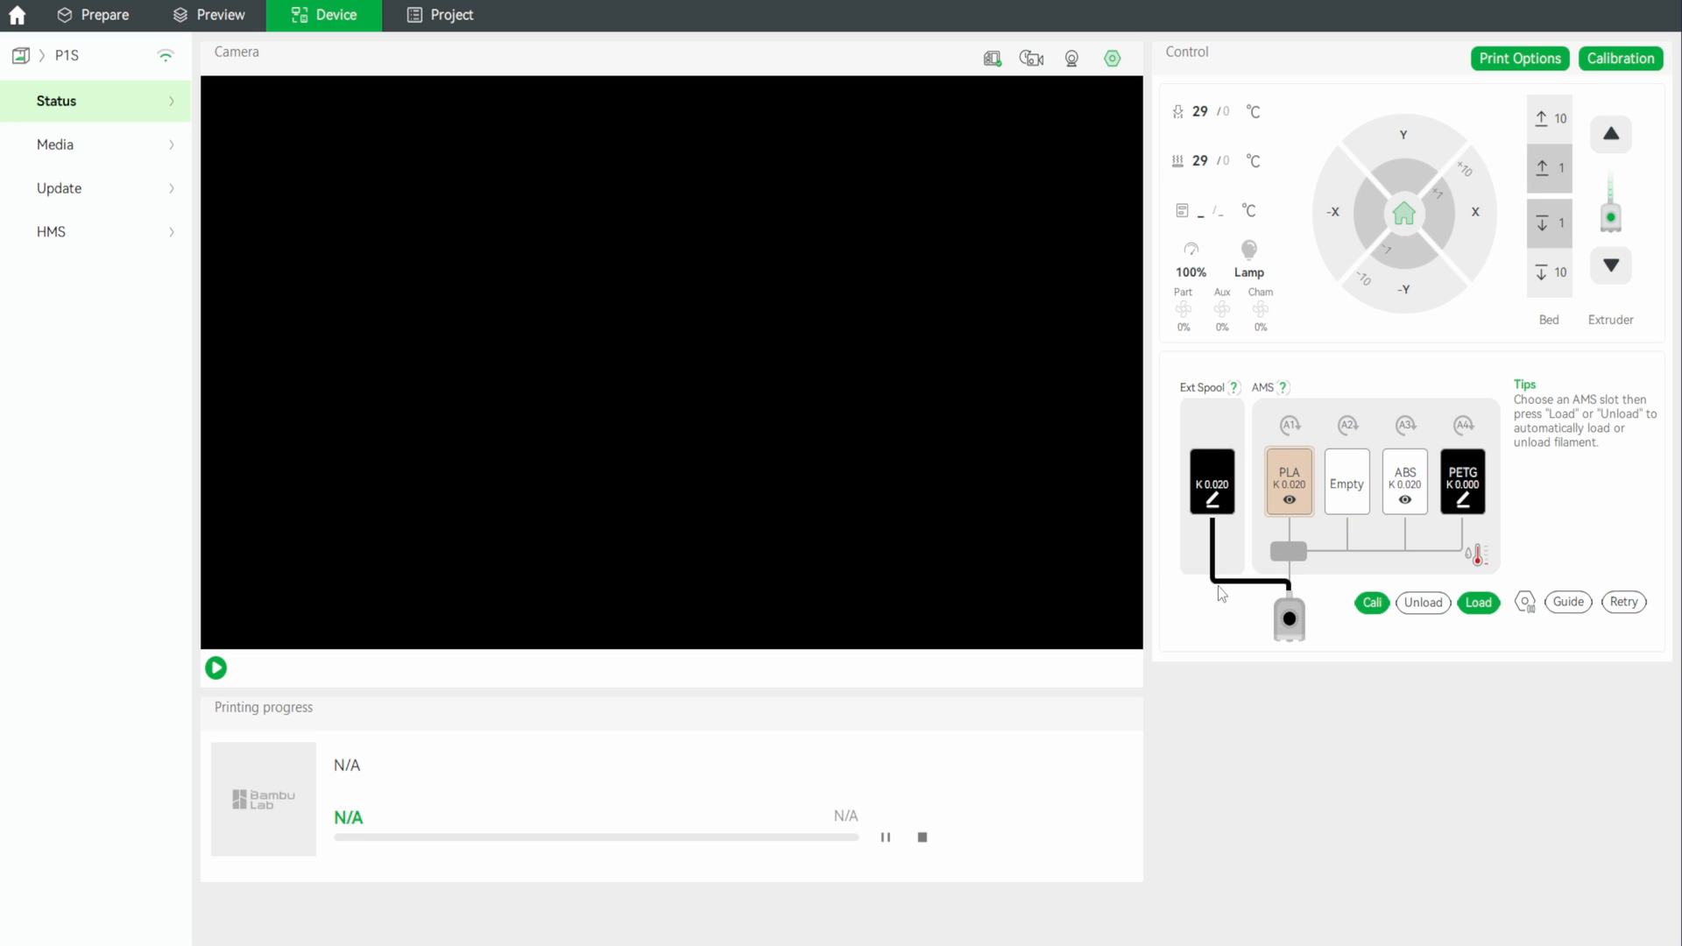
mouse_move(1242, 495)
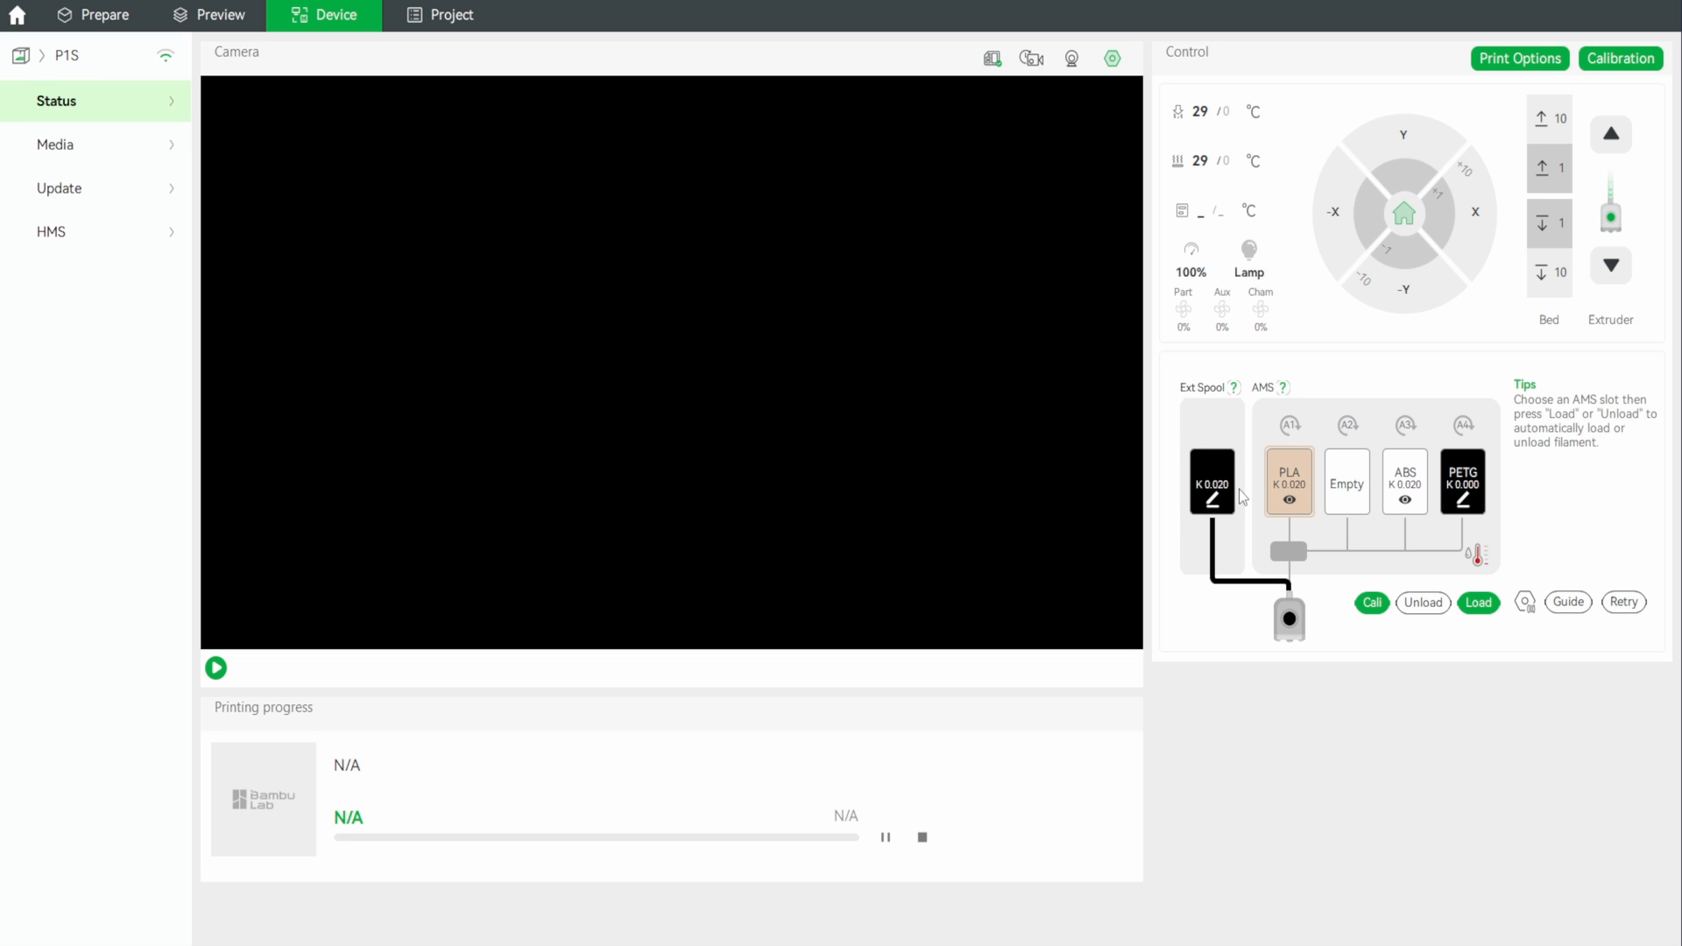
click(1211, 484)
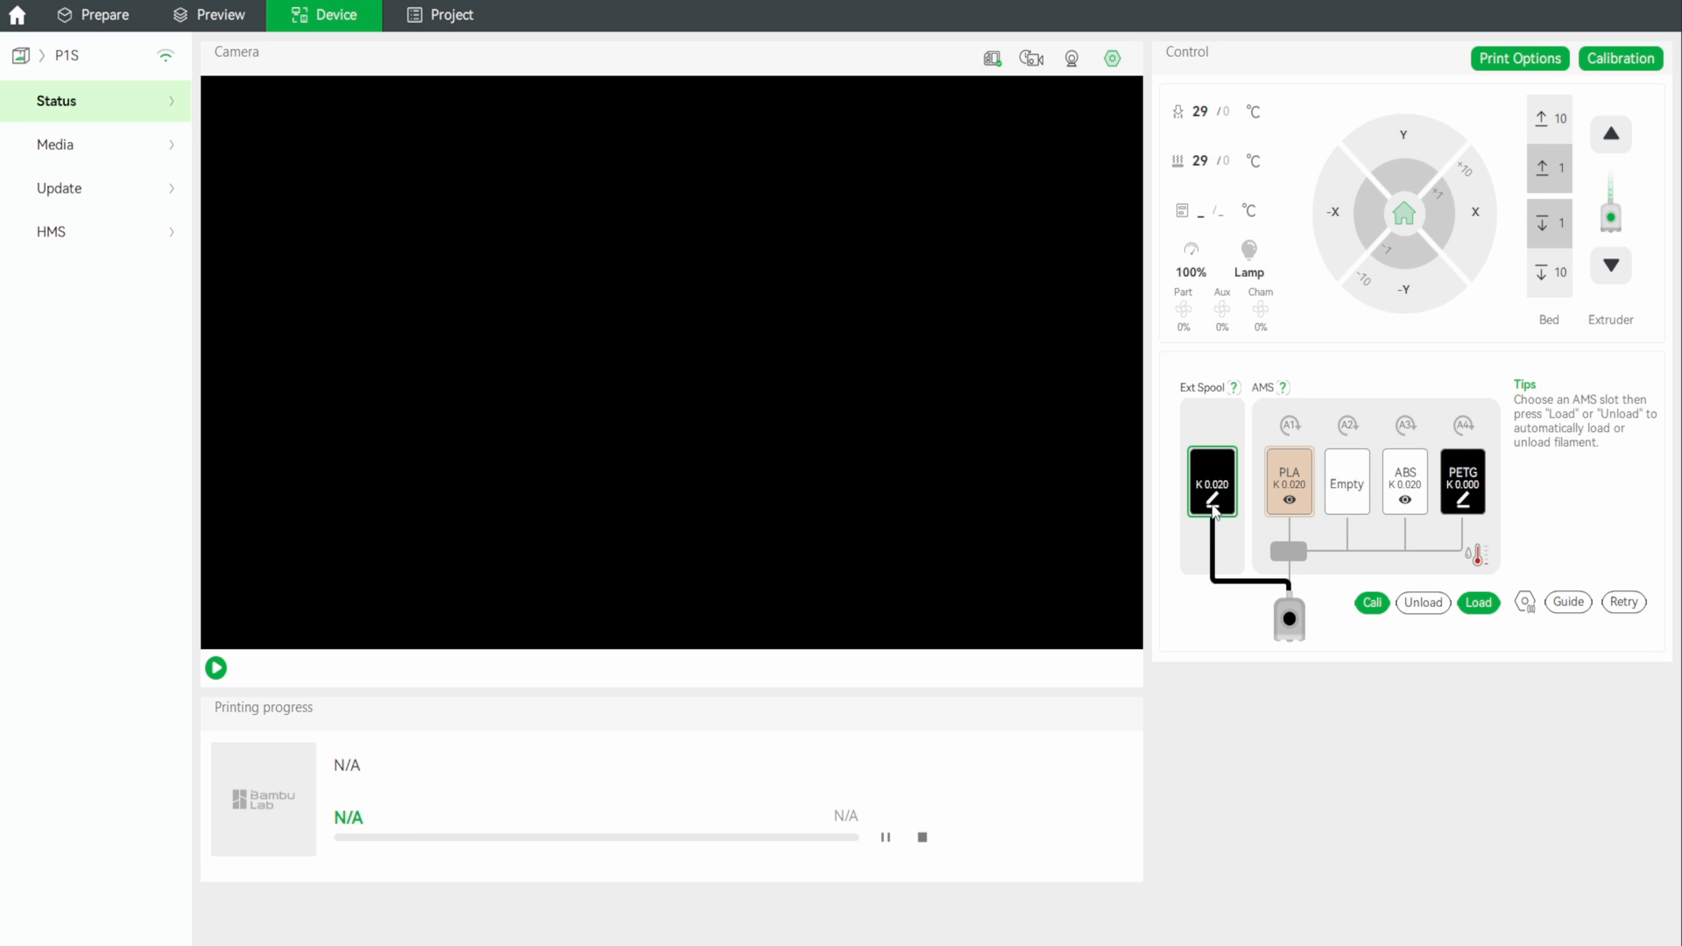
Change the external spool's filament to Generic TPU and confirm, returning to the Prepare workspace
click(1210, 505)
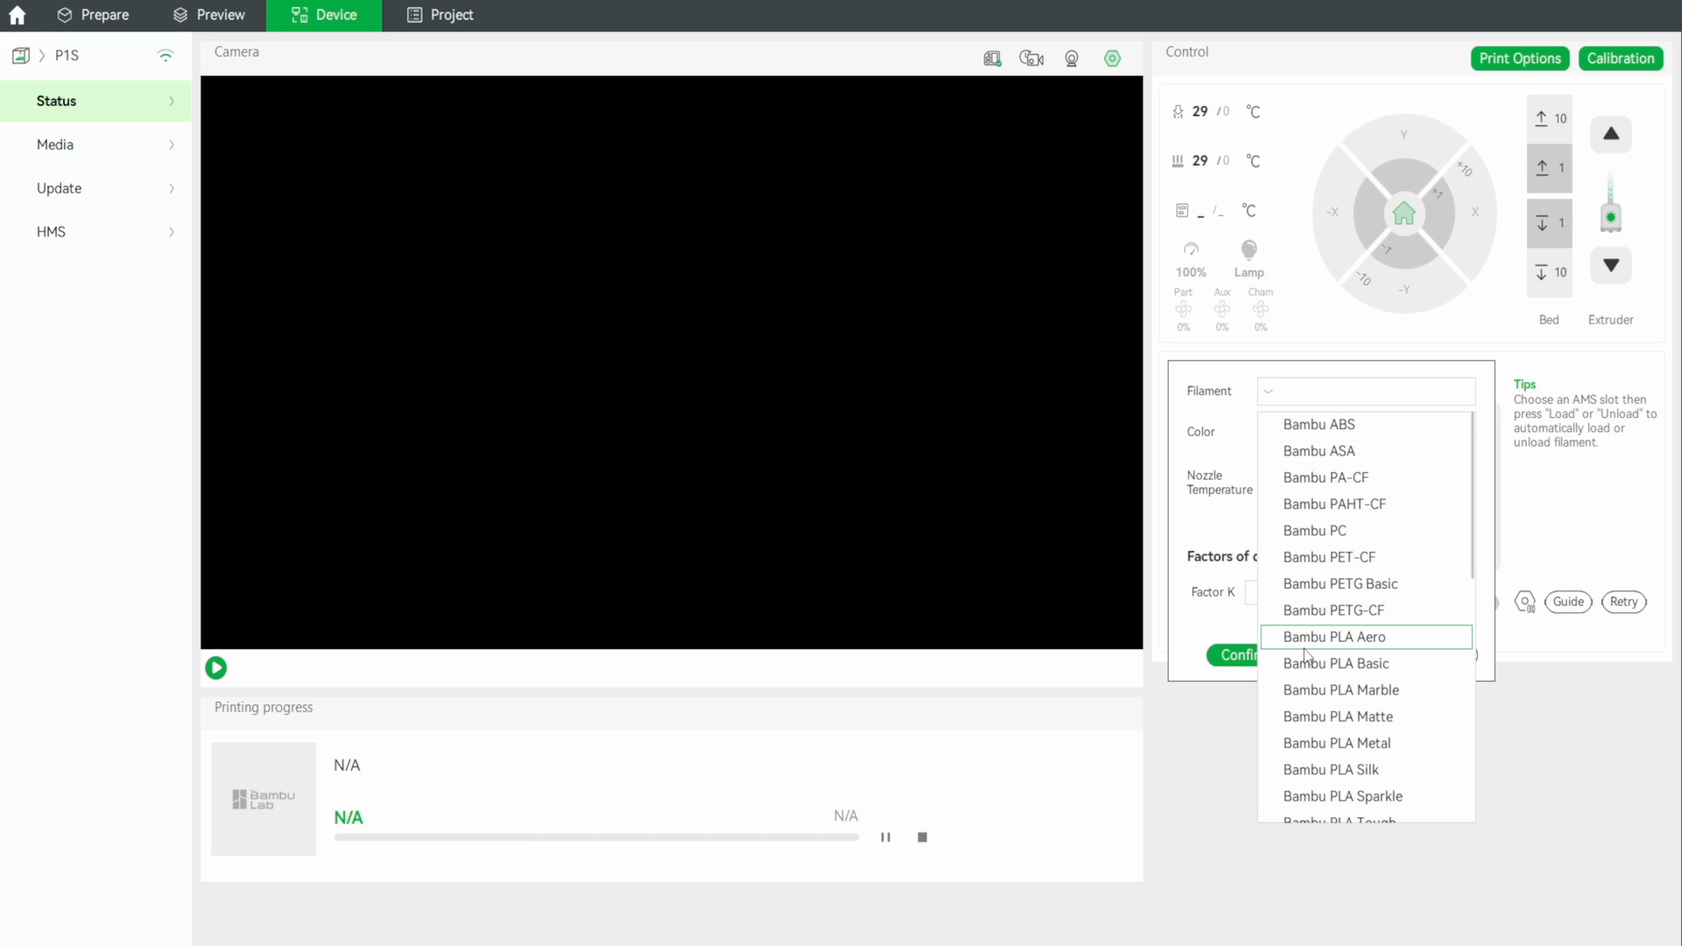
mouse_move(1330, 609)
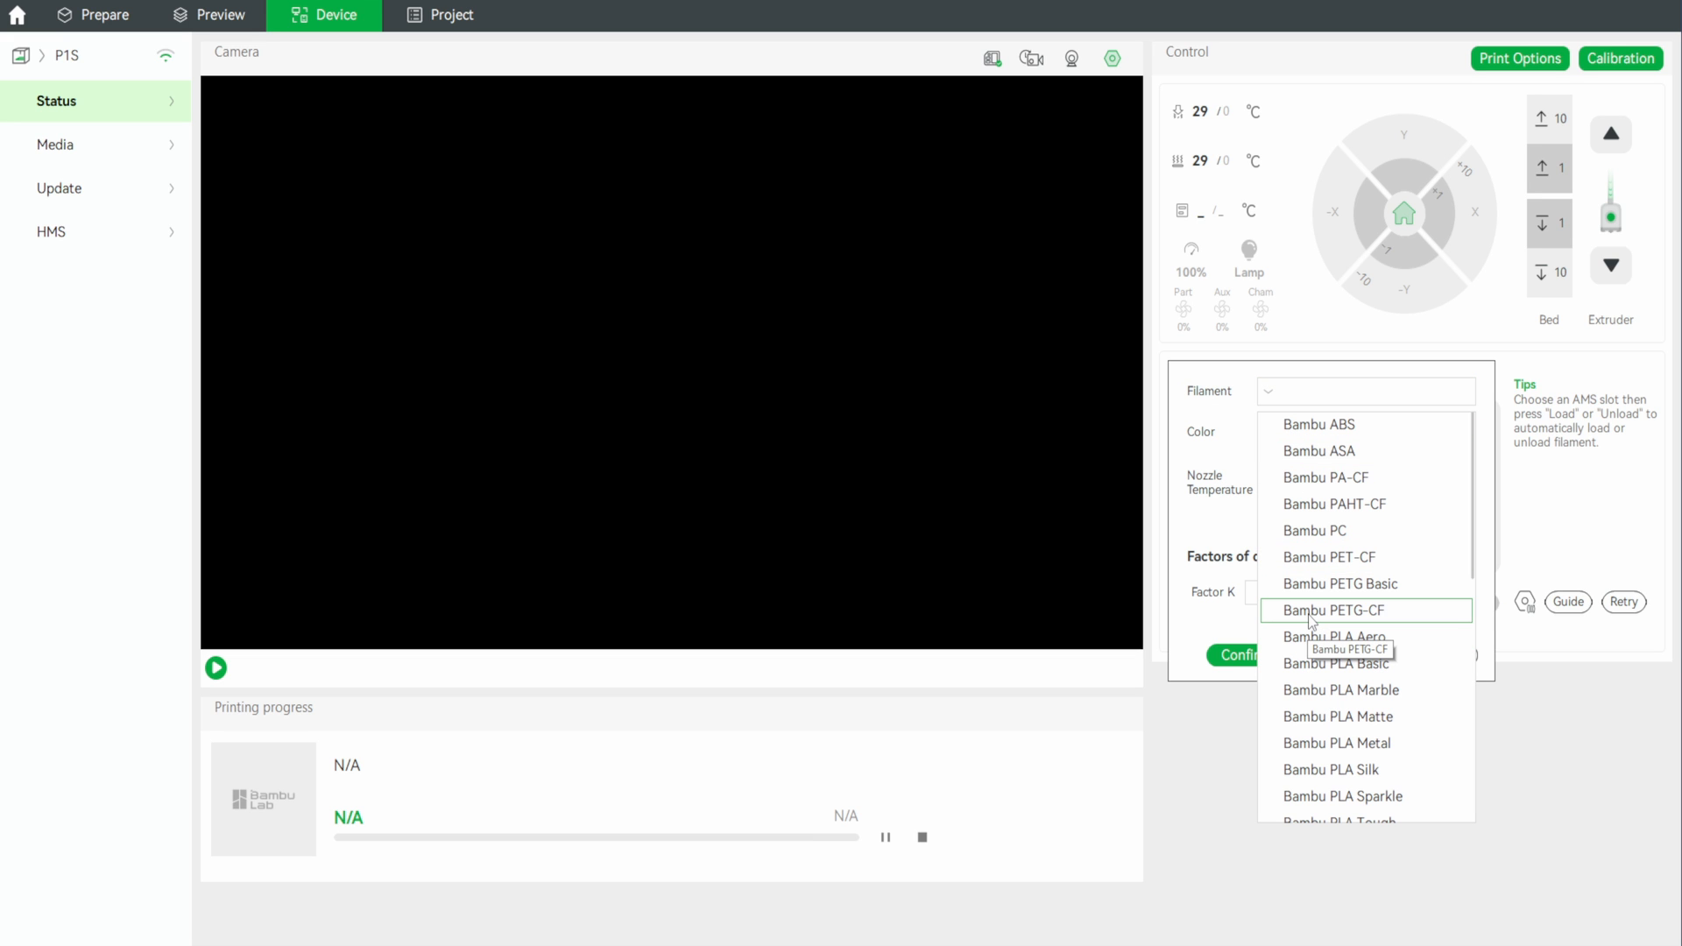
scroll(down, 3)
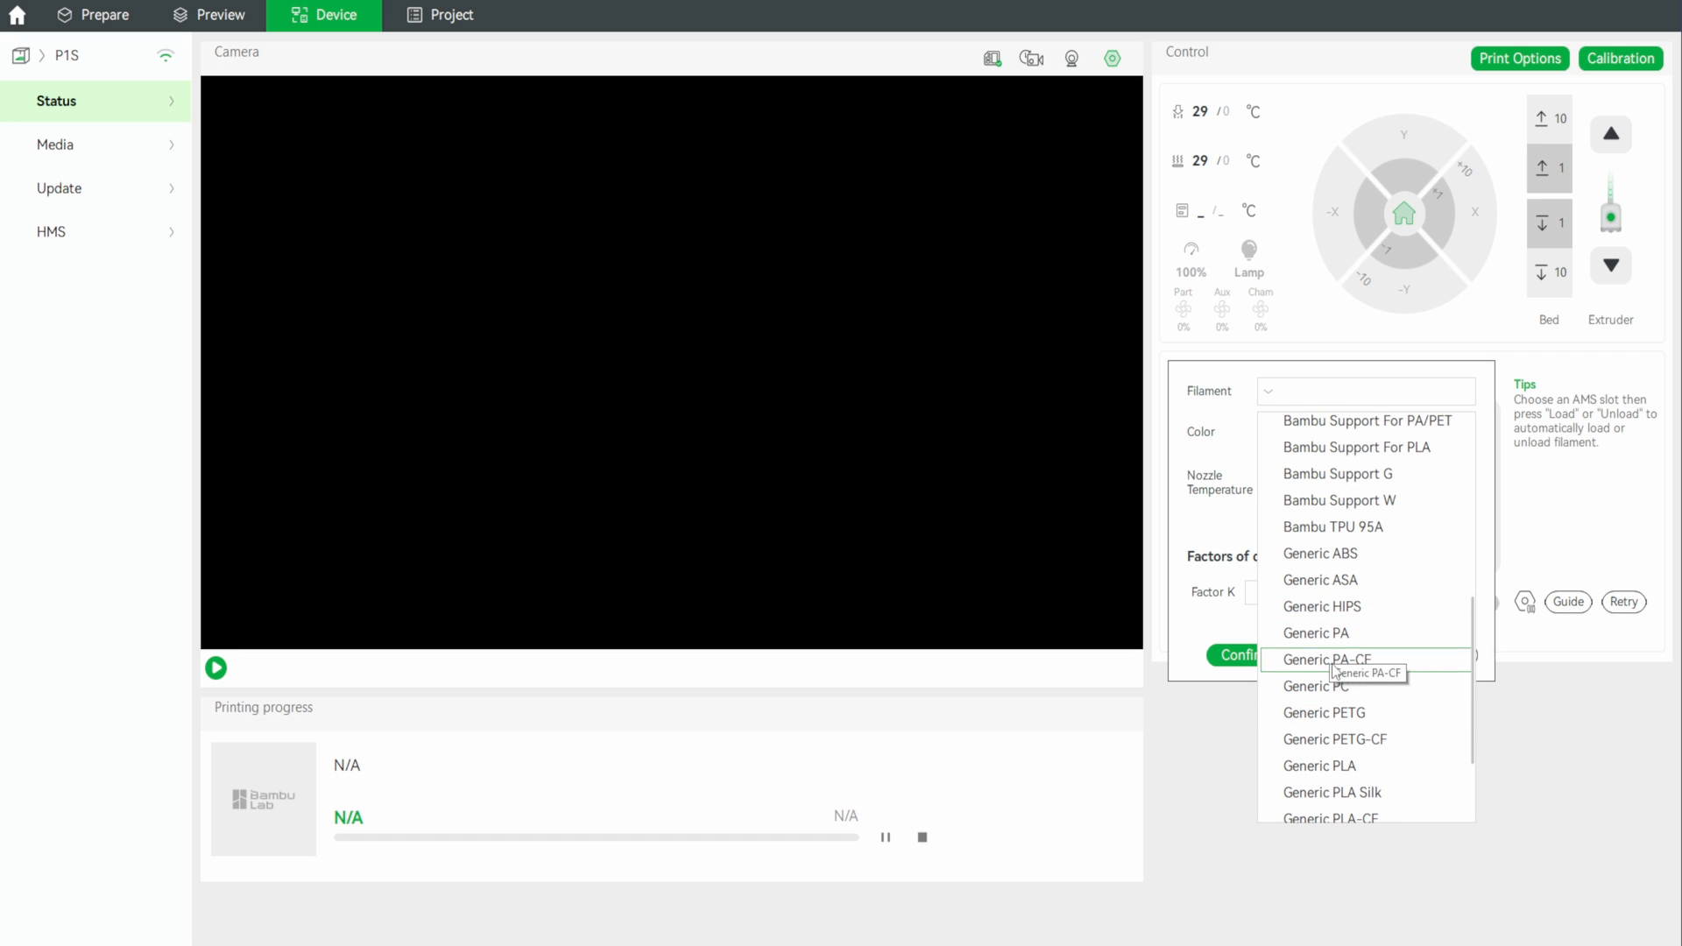
scroll(down, 3)
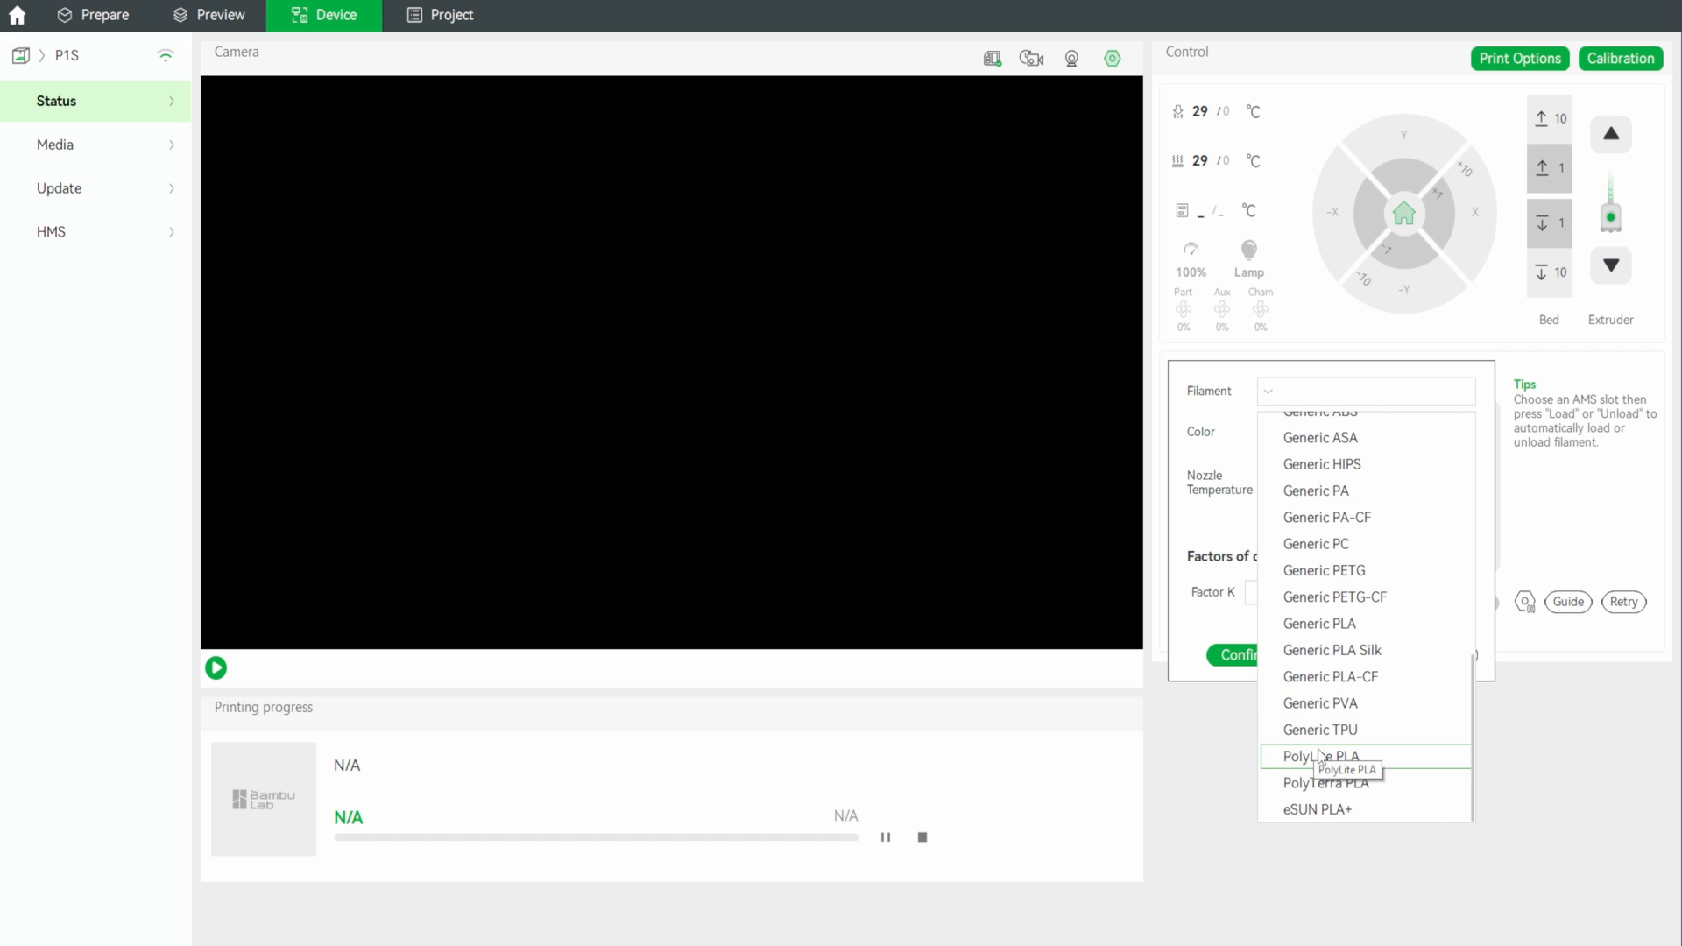
click(1321, 729)
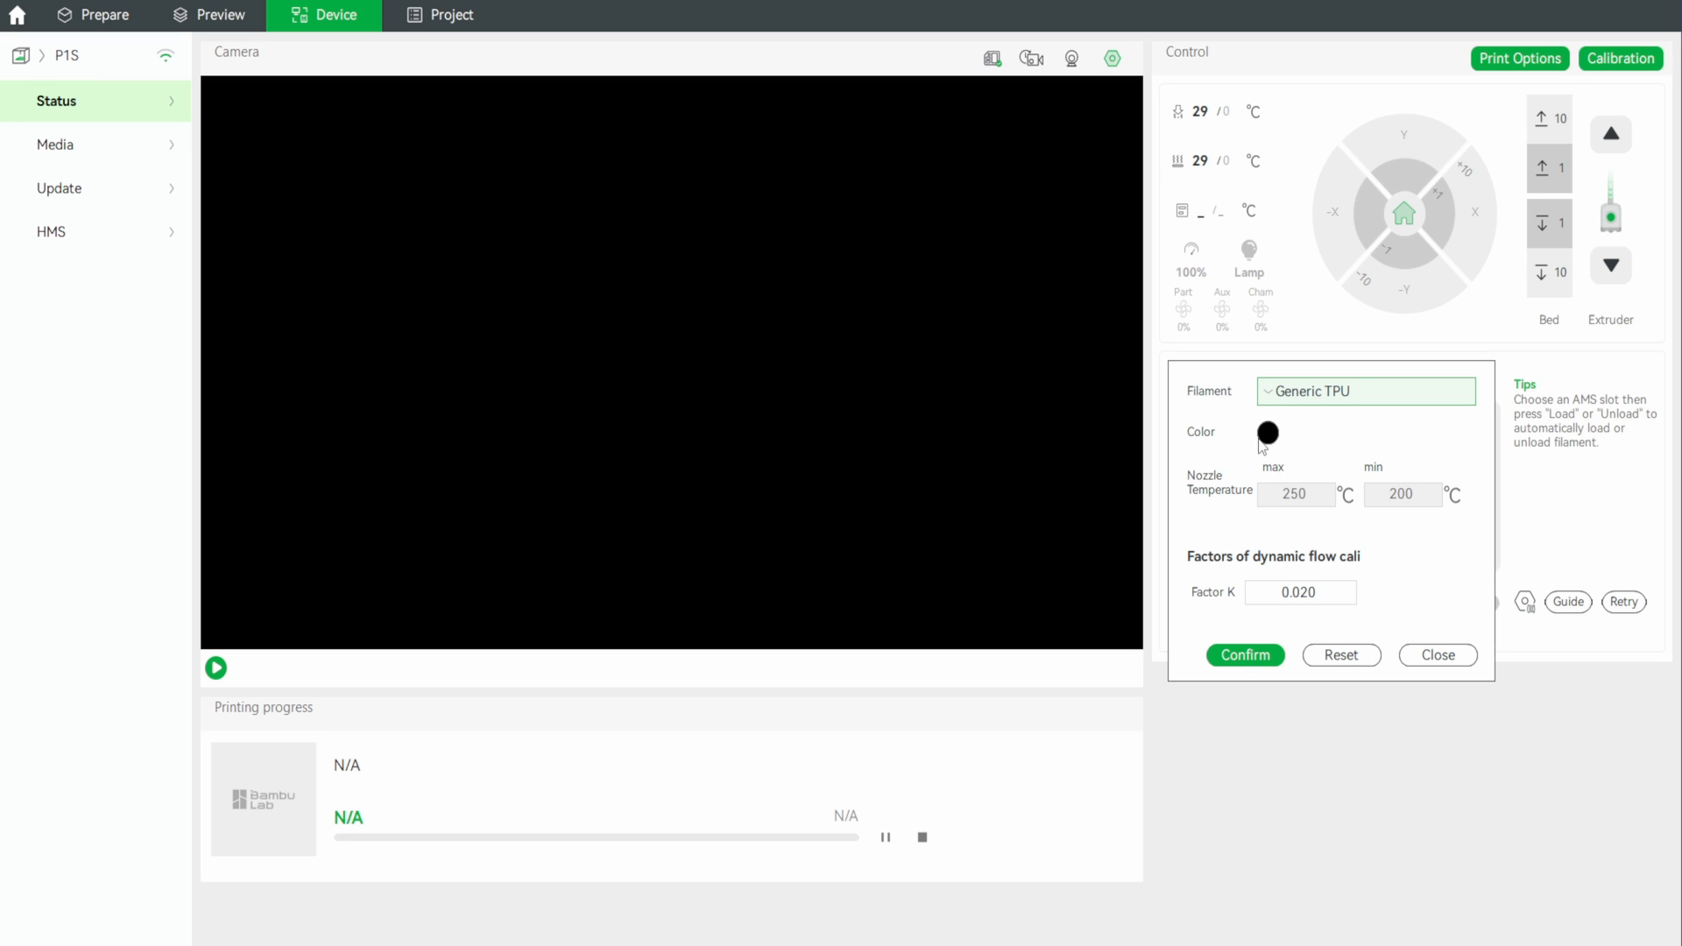
mouse_move(1265, 446)
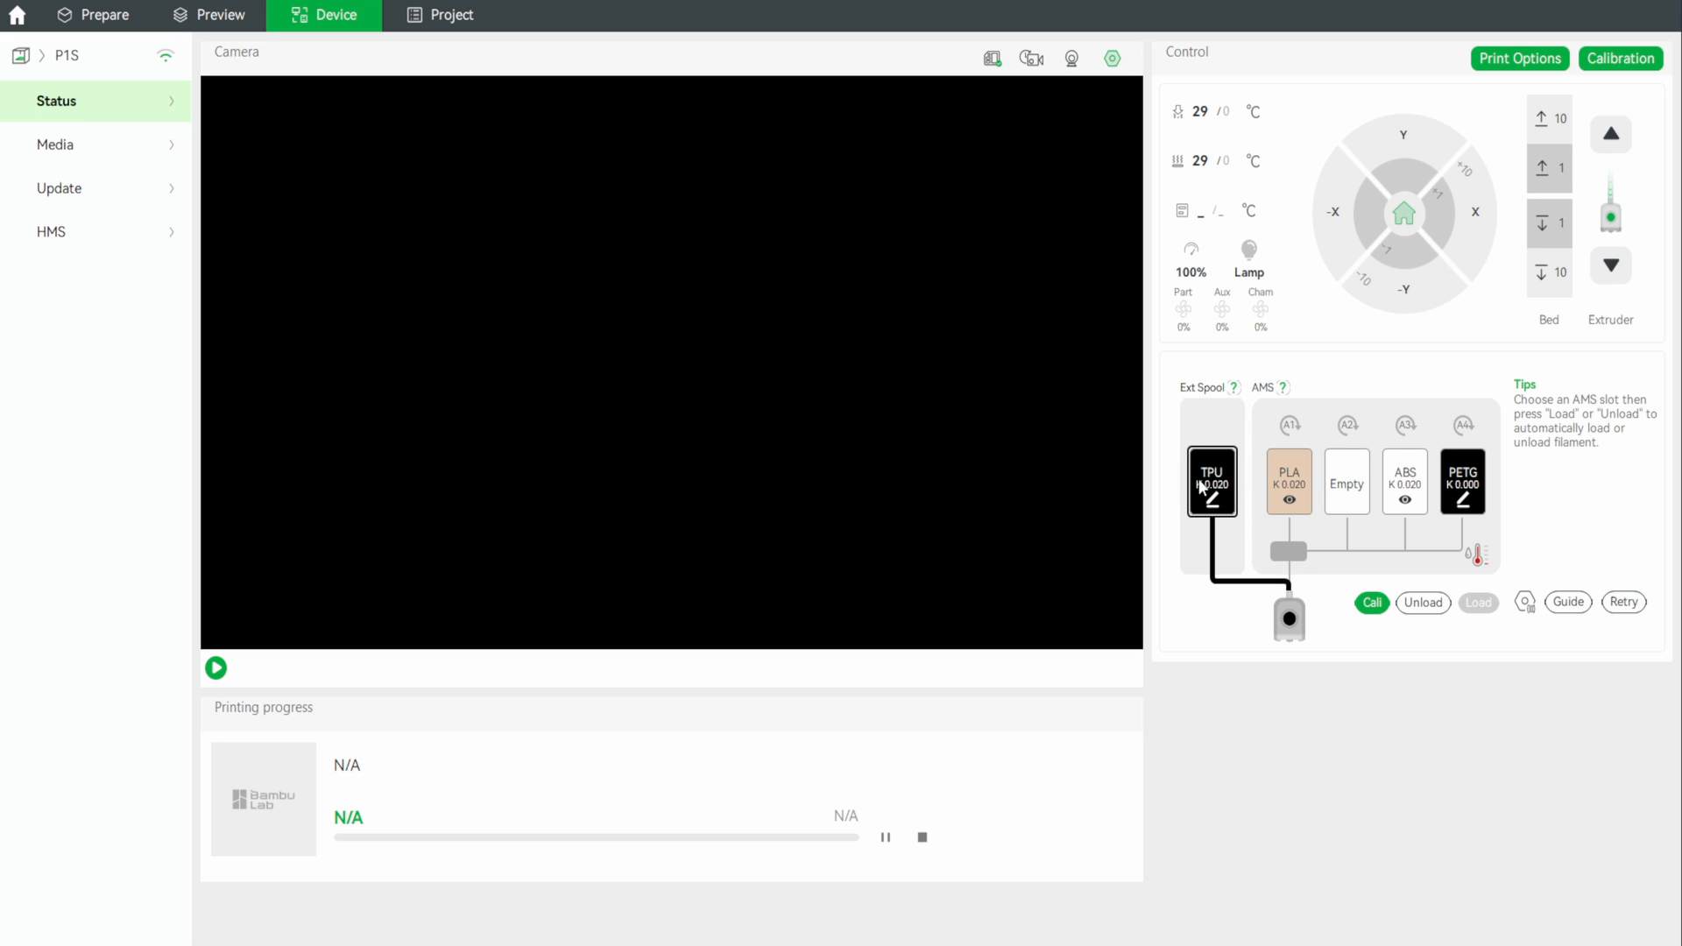
click(95, 16)
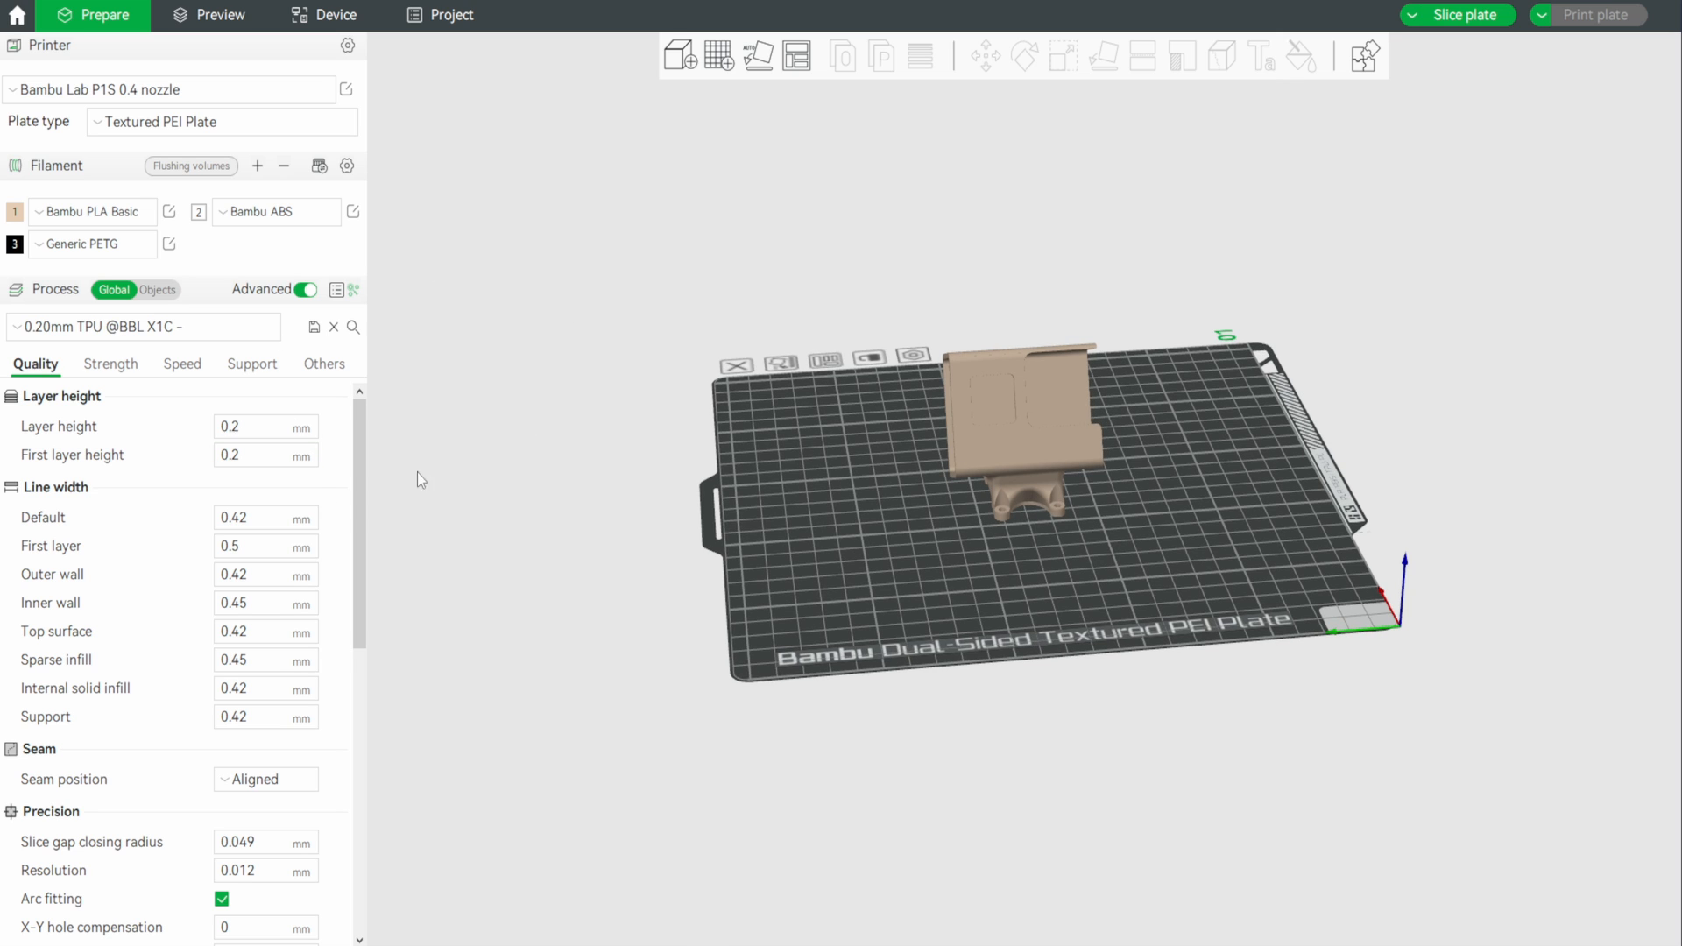
mouse_move(294, 275)
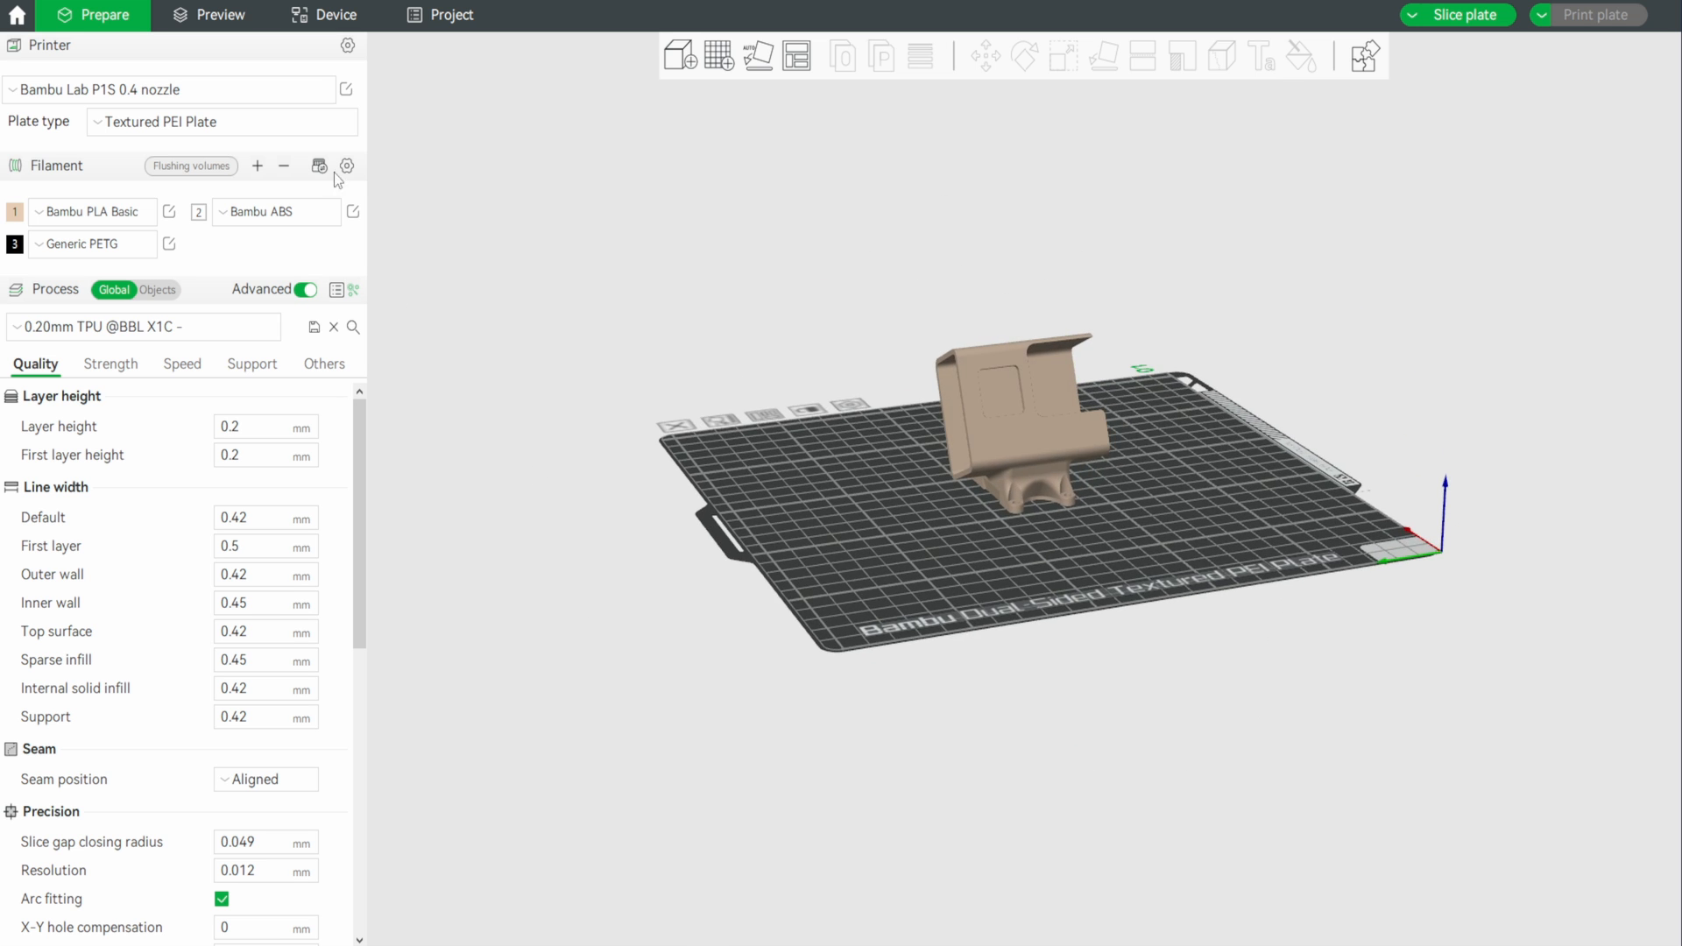
mouse_move(350, 412)
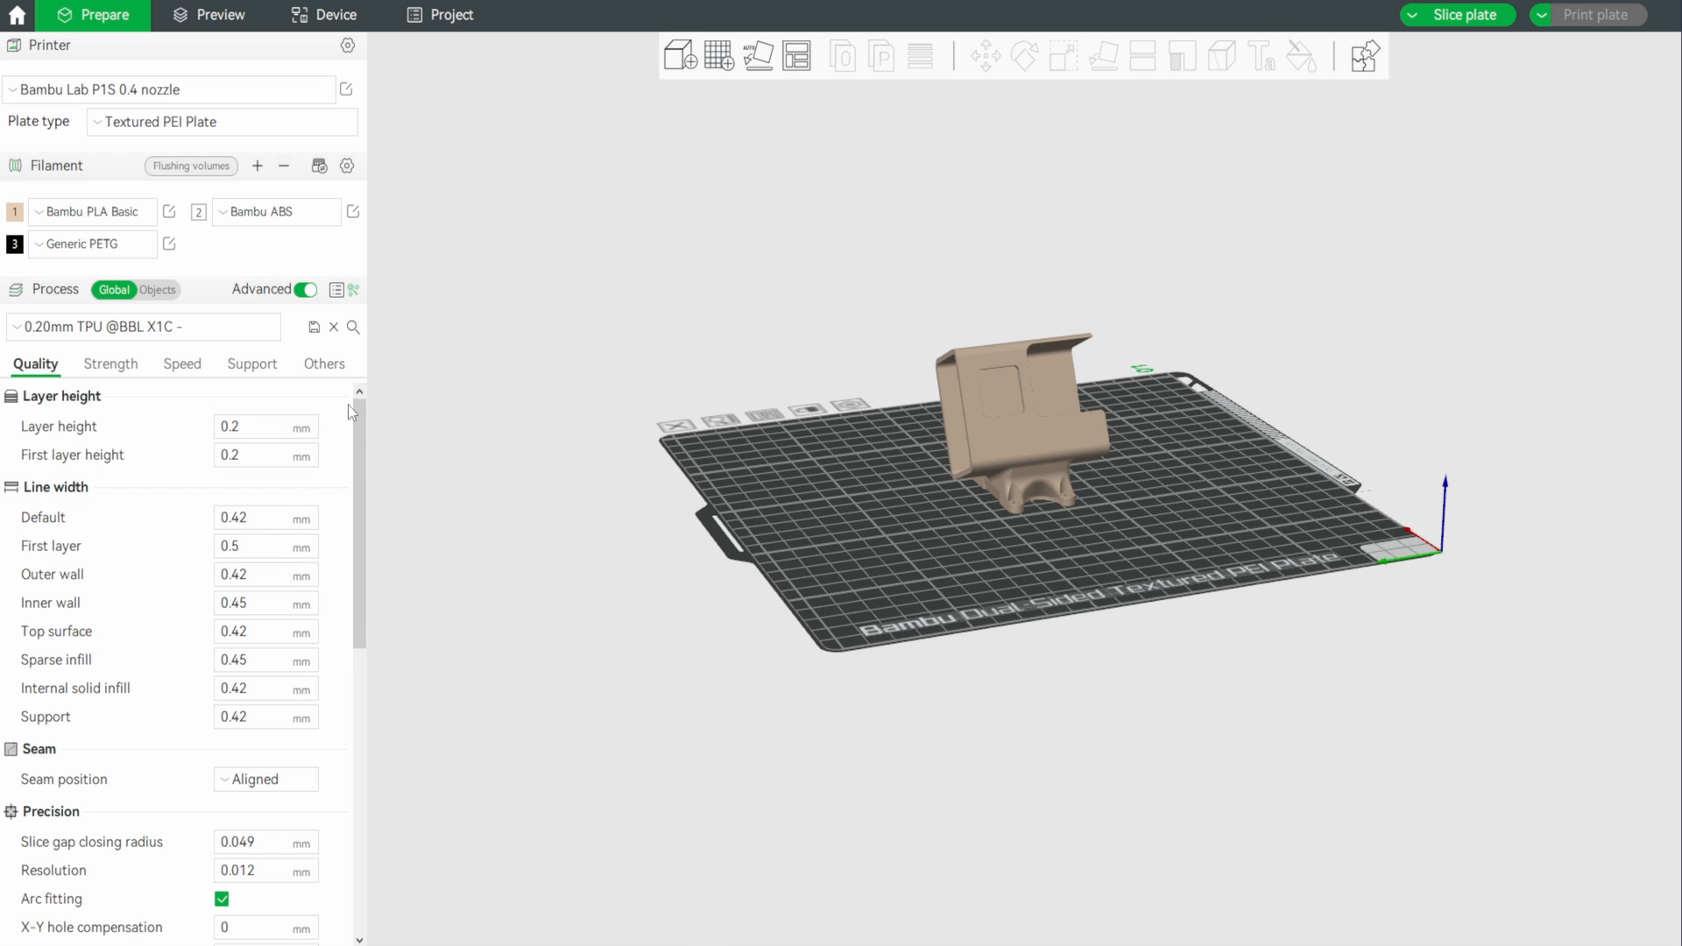
mouse_move(343, 410)
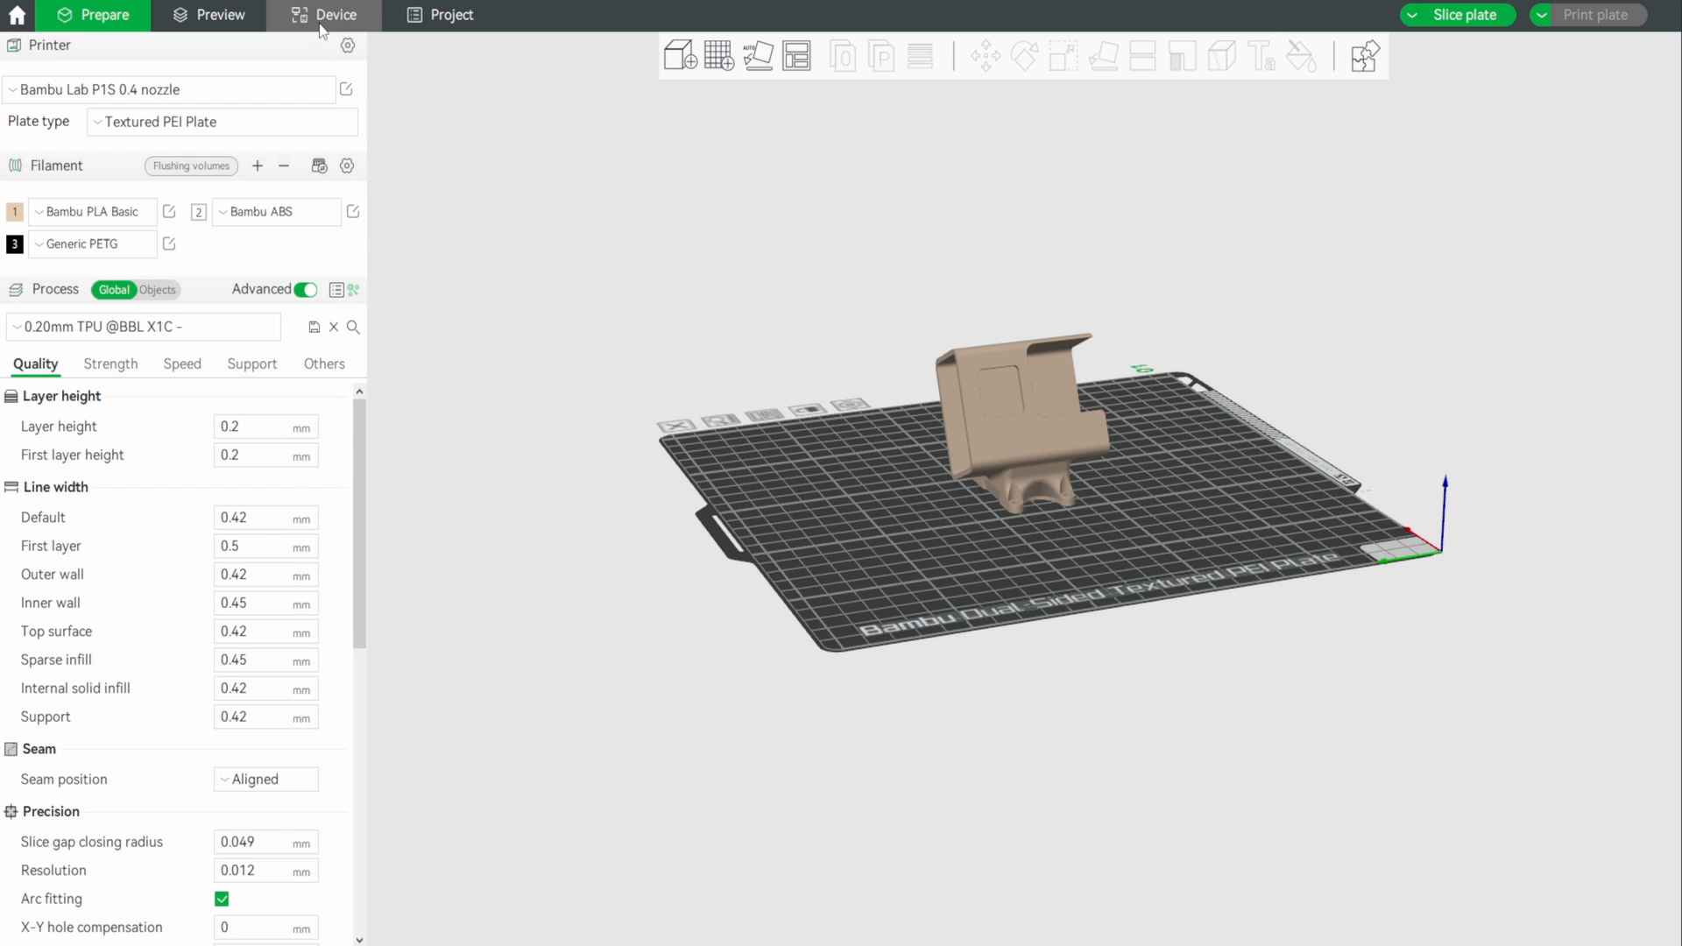
click(336, 16)
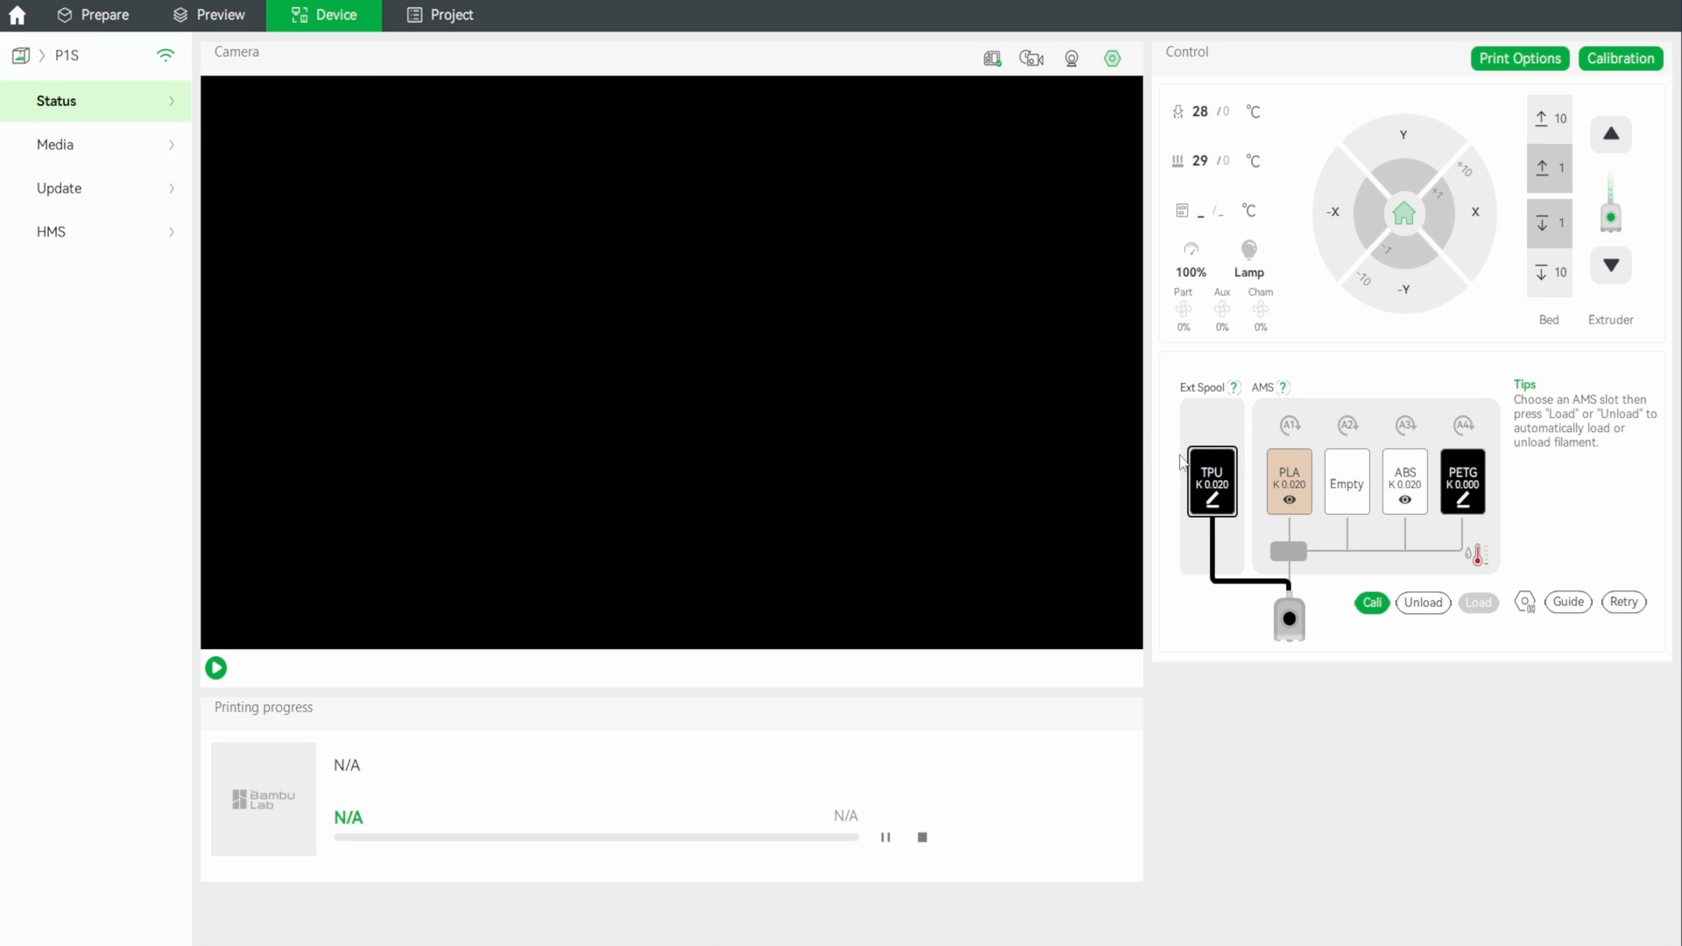
click(93, 16)
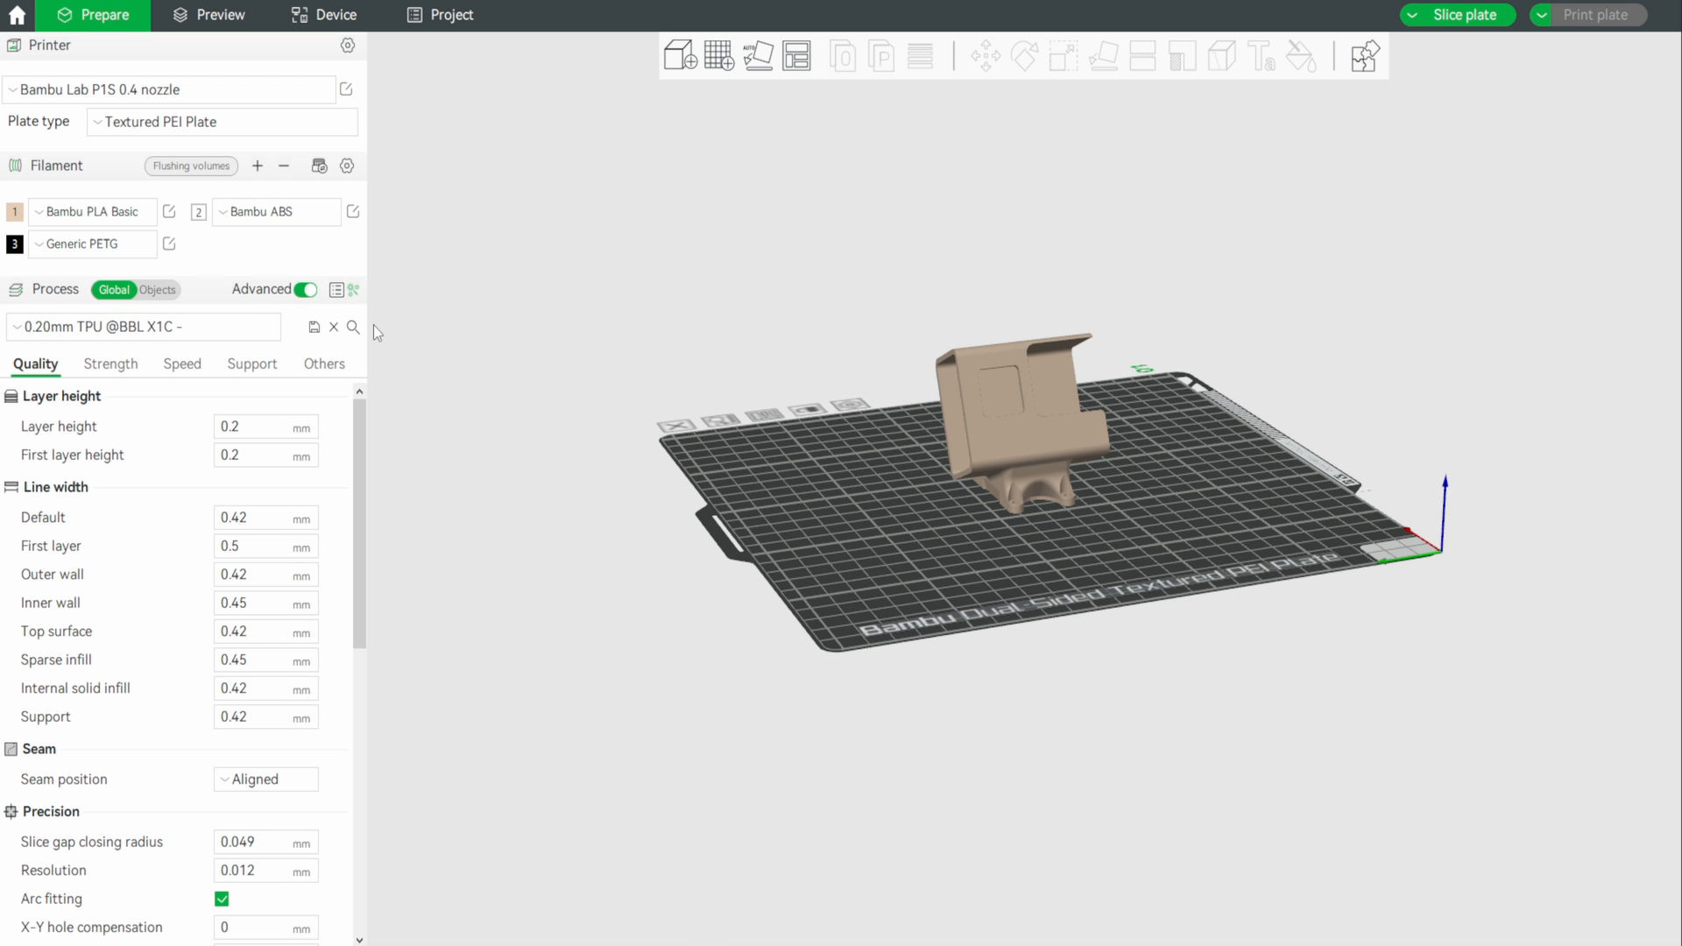
mouse_move(338, 184)
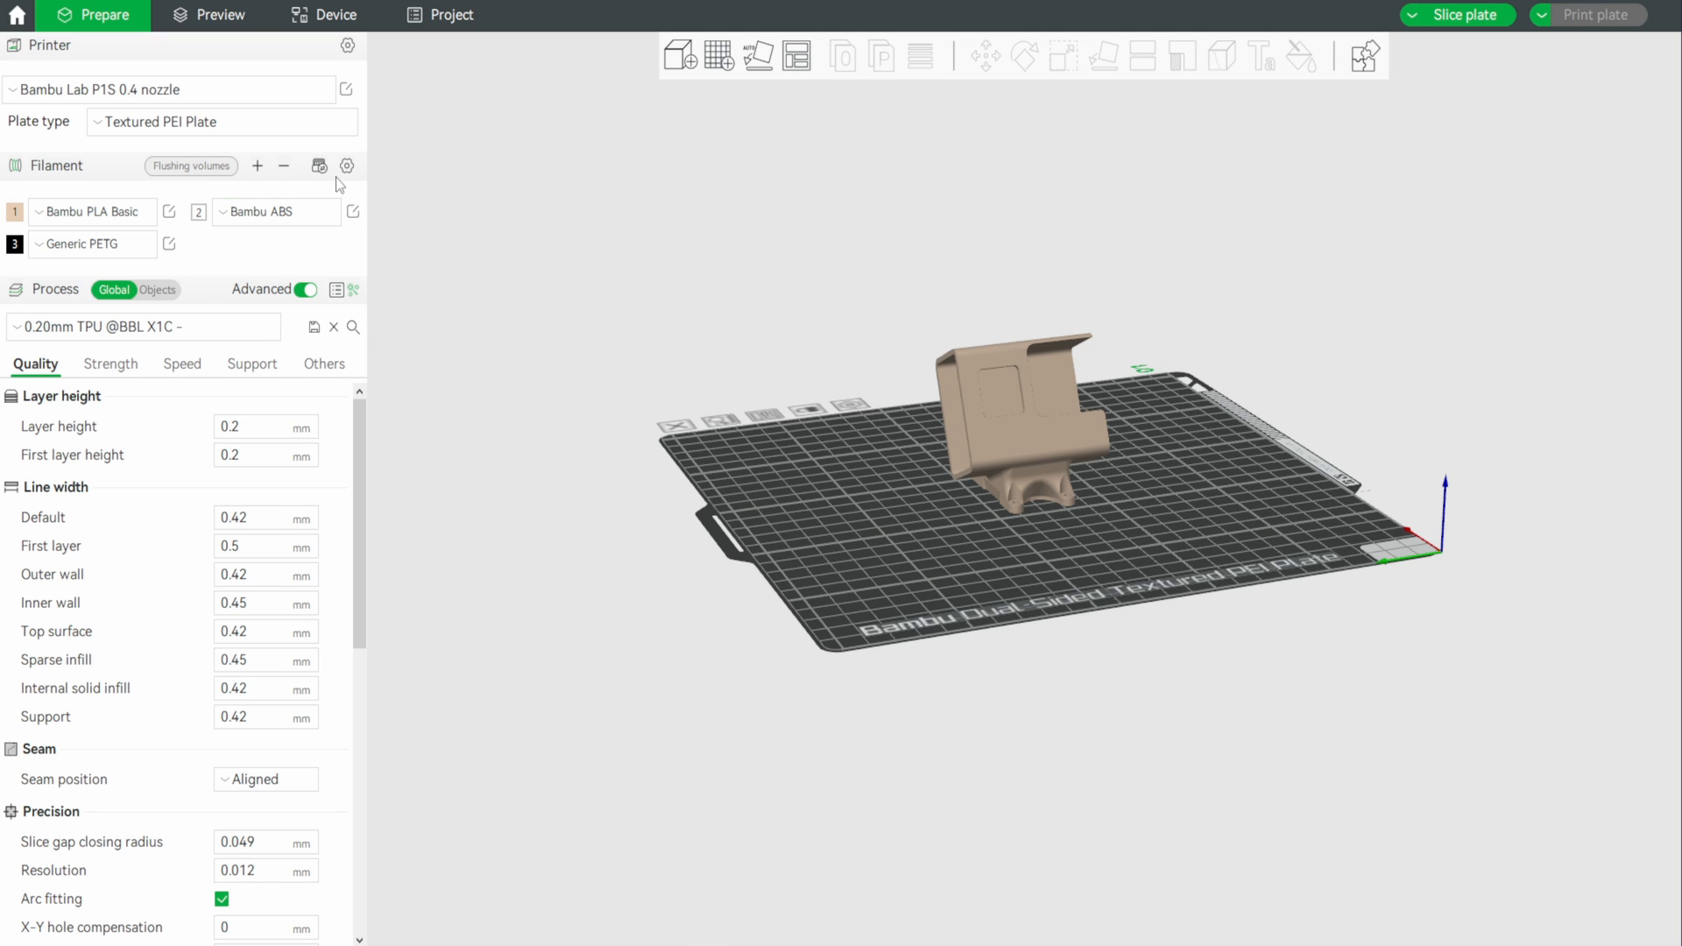
mouse_move(266, 267)
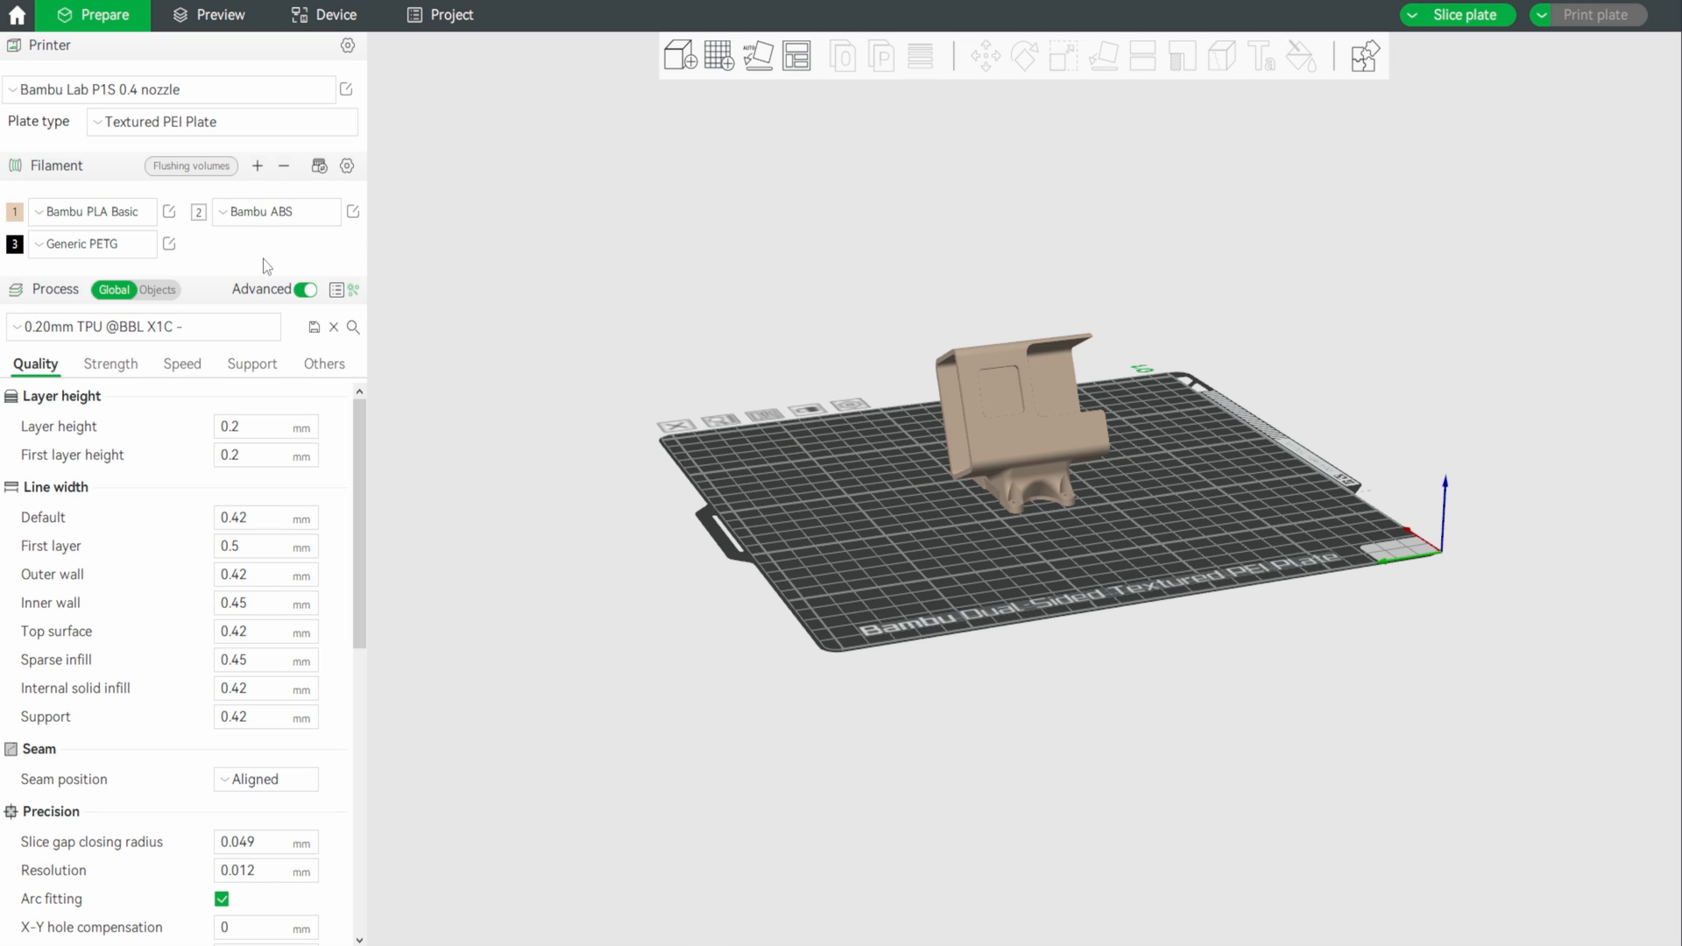
mouse_move(266, 265)
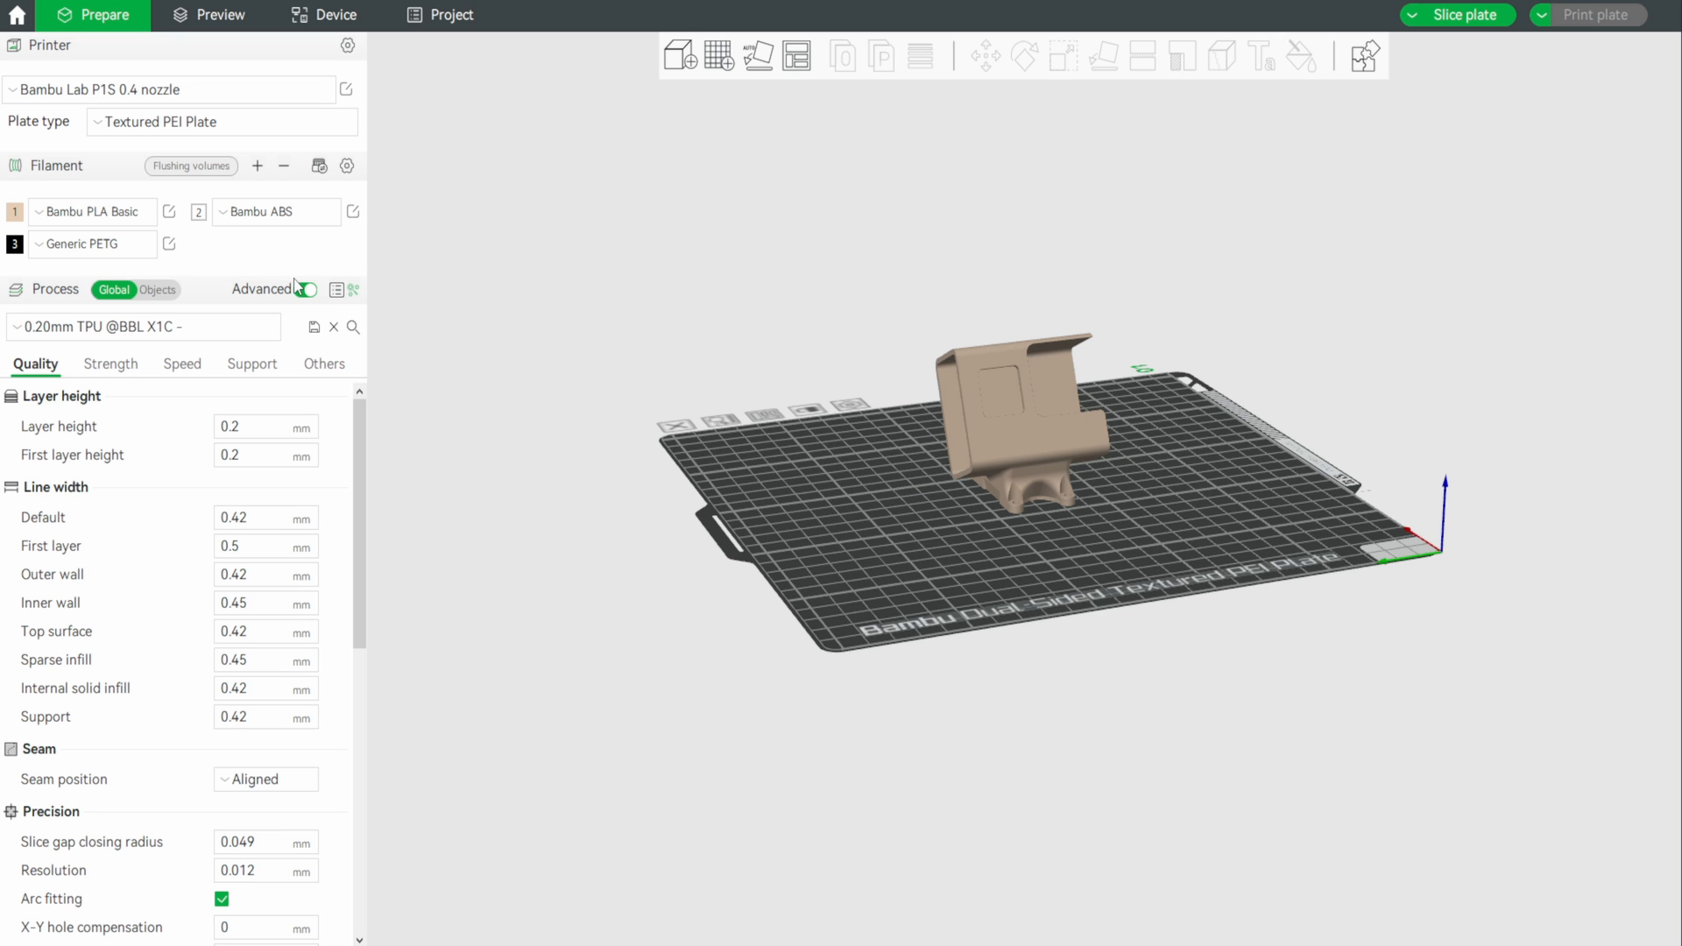
mouse_move(257, 166)
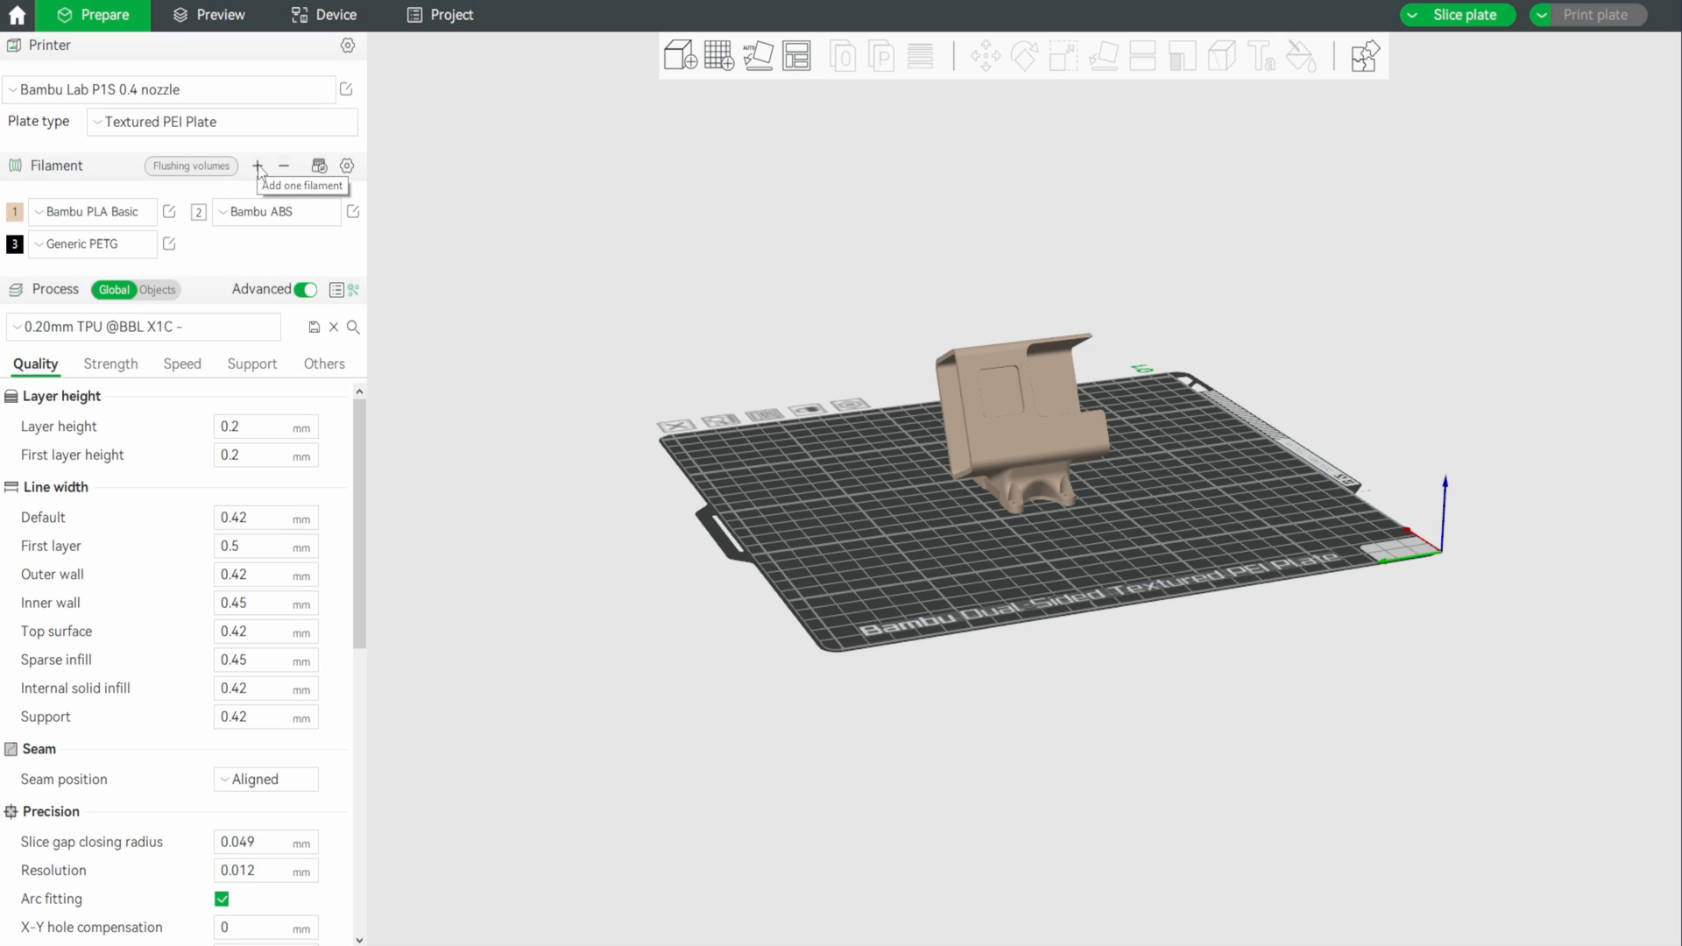
Add a fourth Generic TPU filament slot and assign filament 4 to the GoPro mount
click(256, 164)
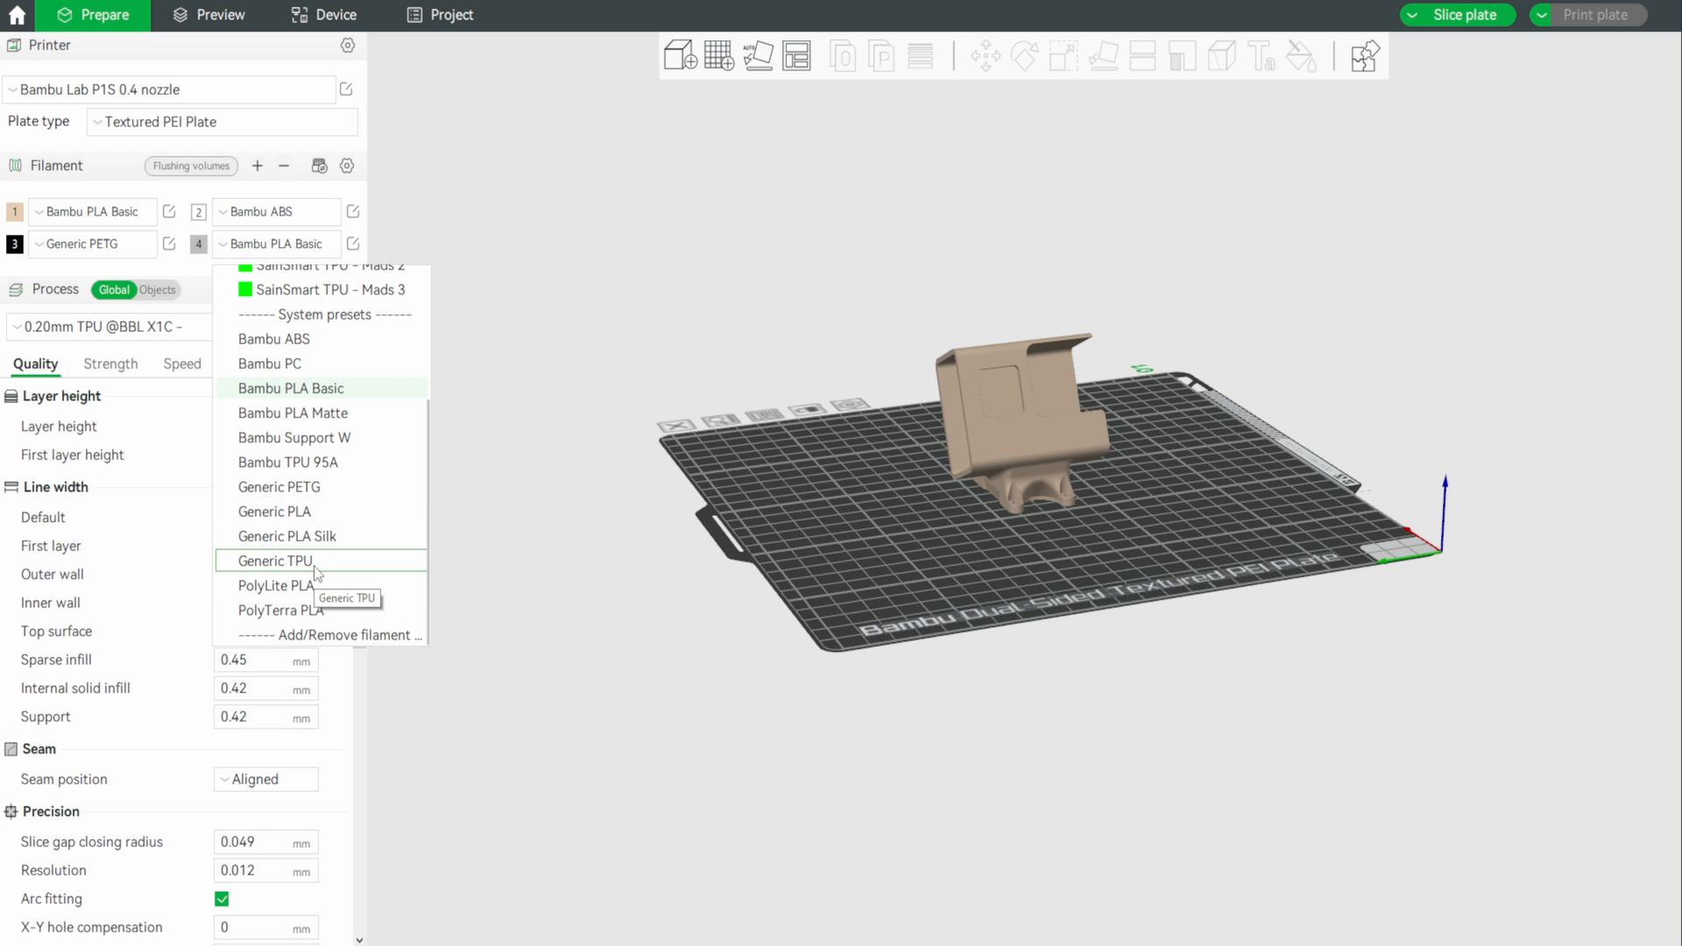
mouse_move(274, 585)
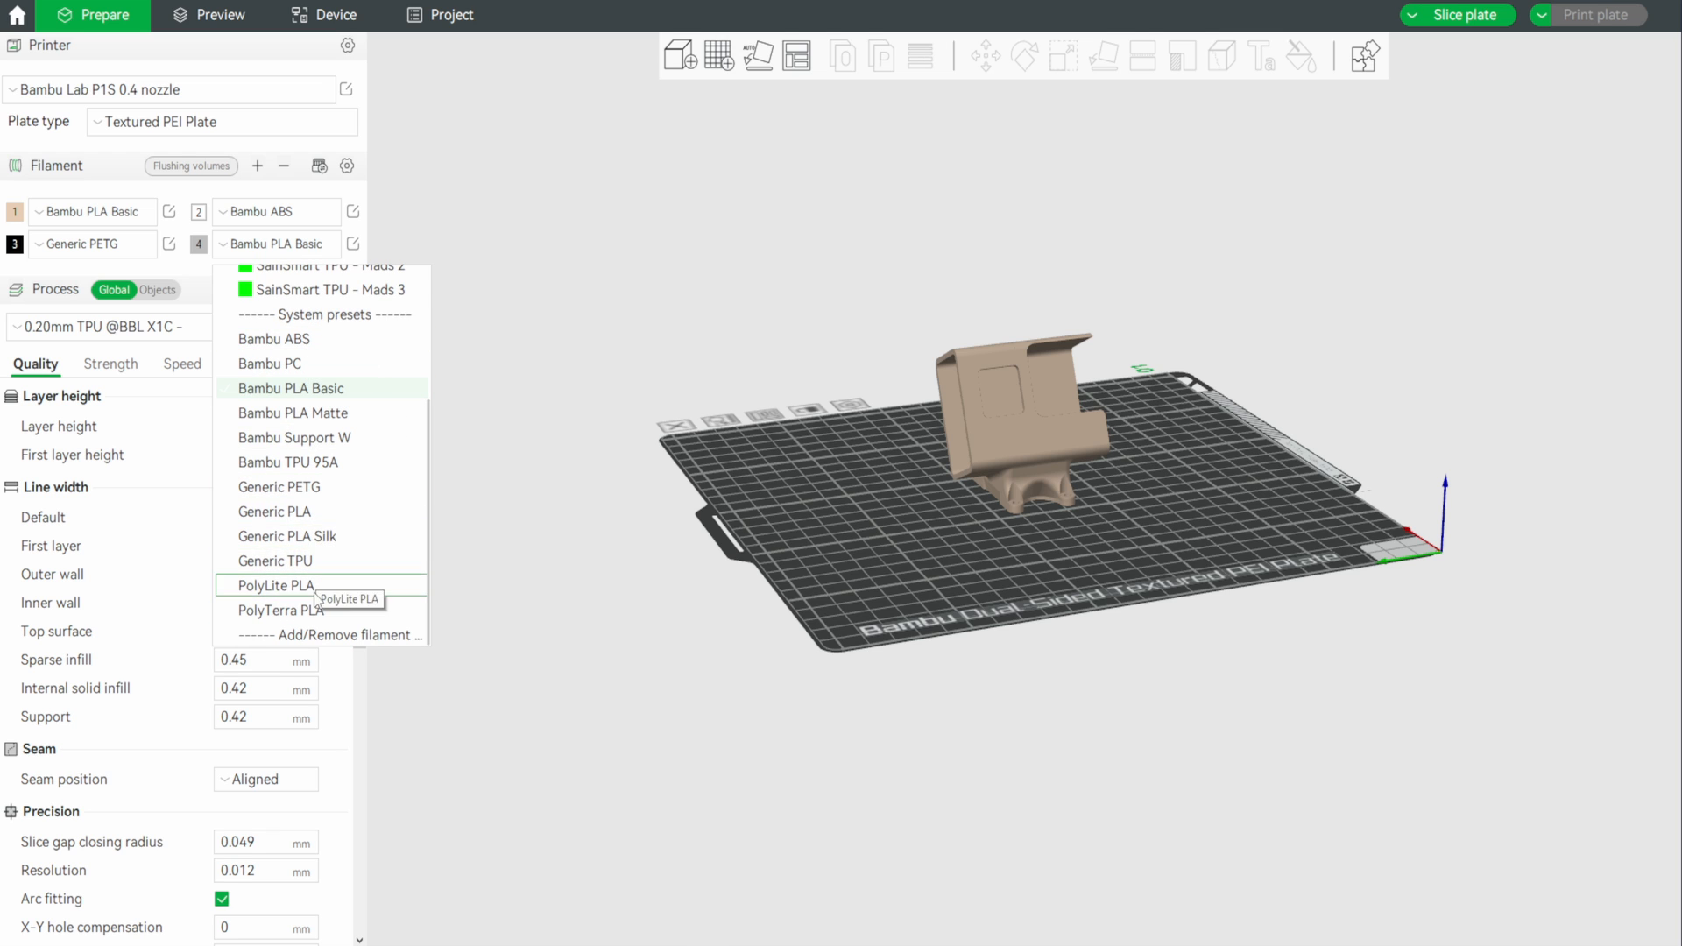
mouse_move(327, 634)
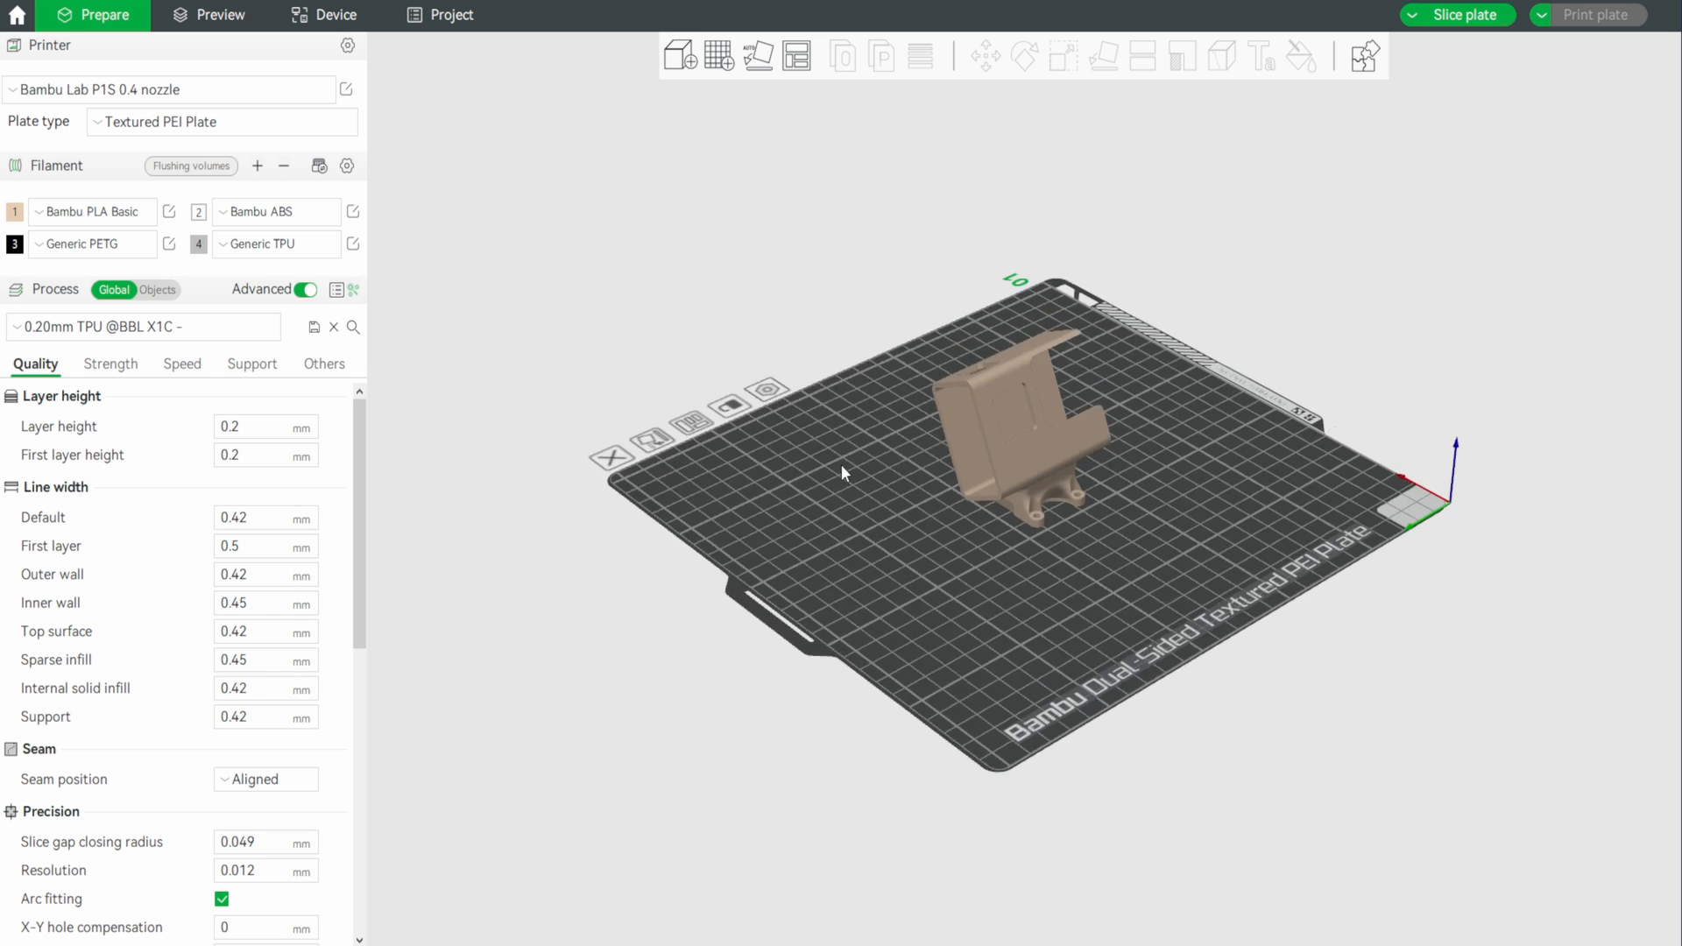
click(1030, 429)
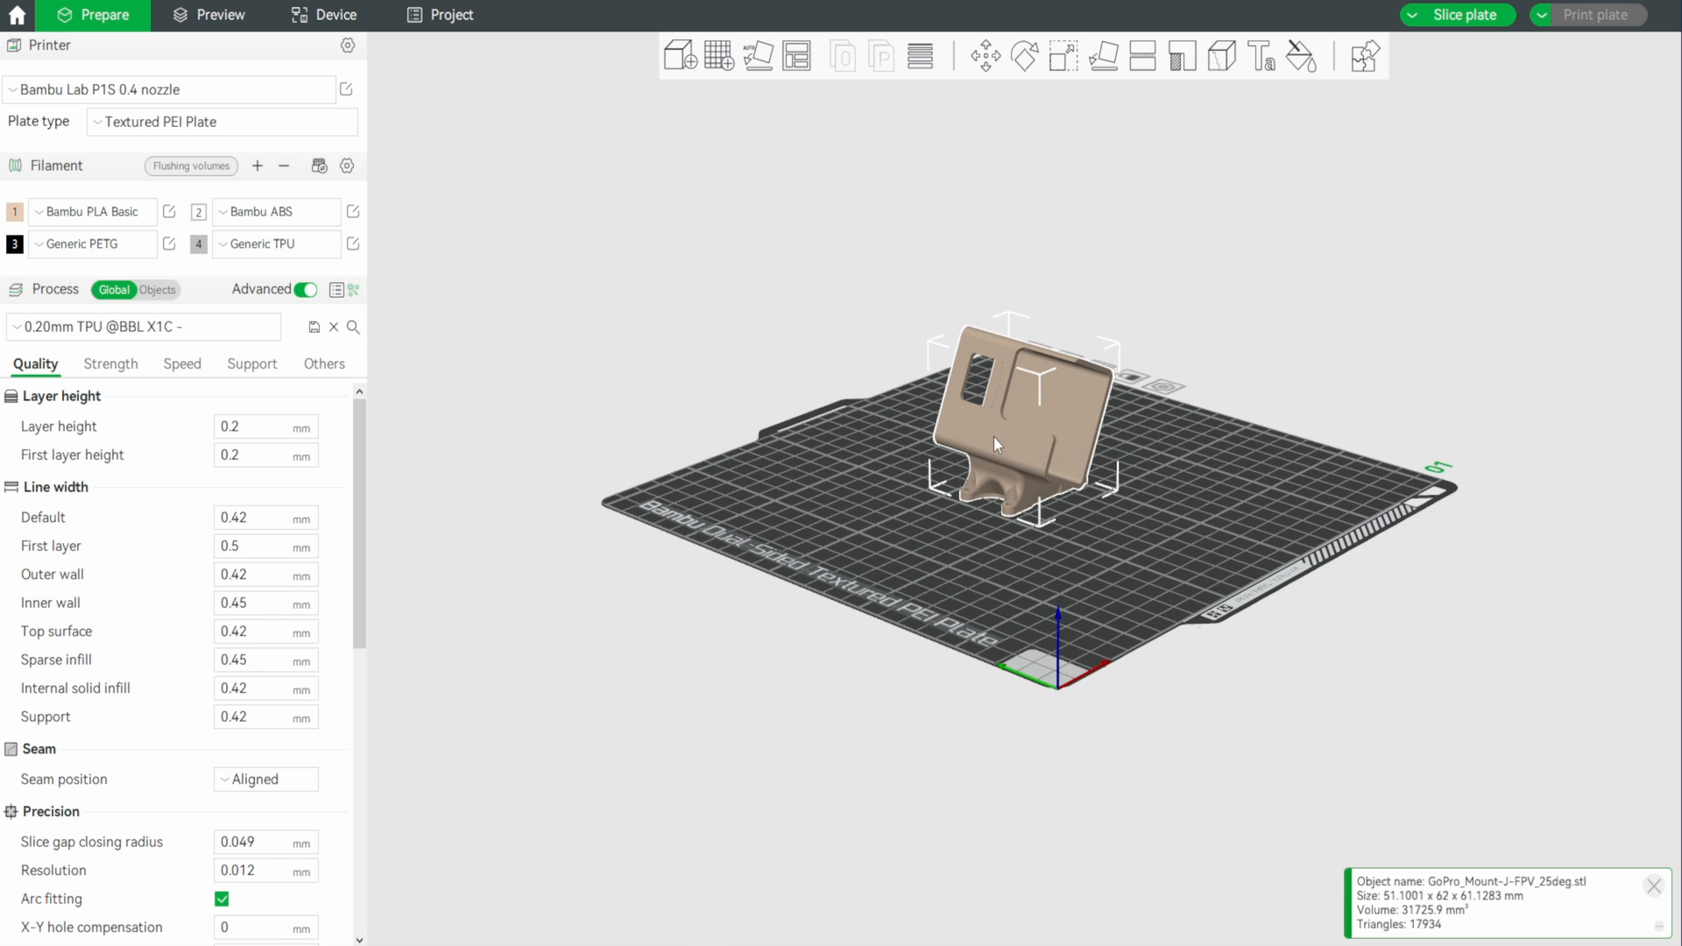
right_click(992, 443)
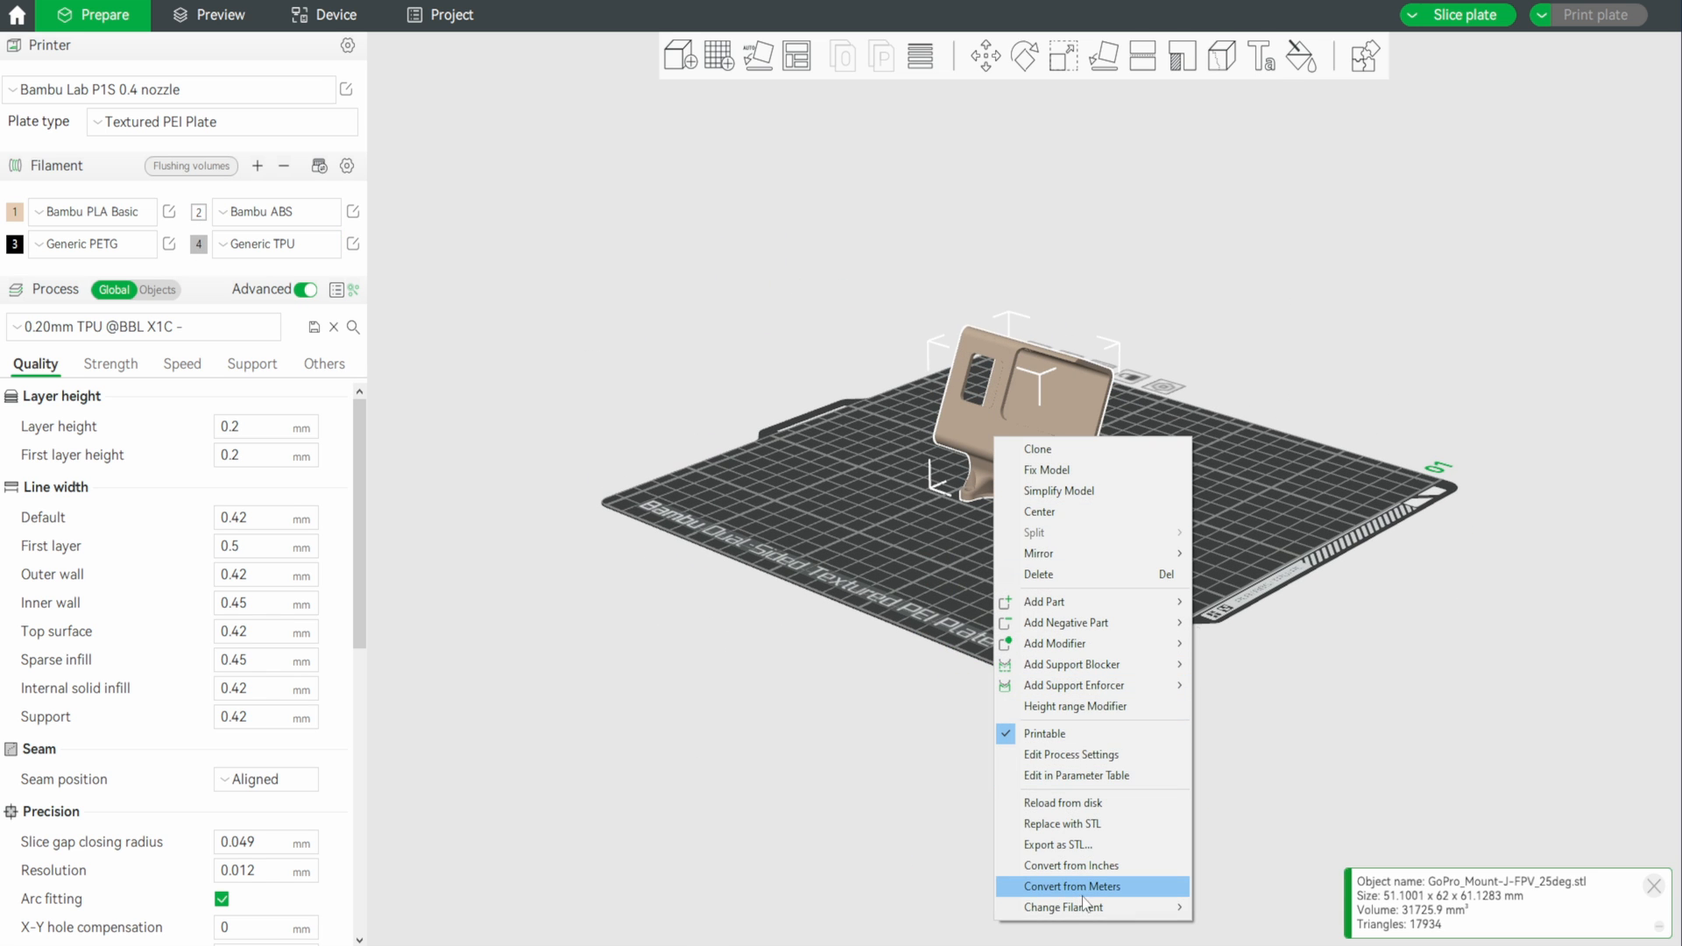
mouse_move(1061, 906)
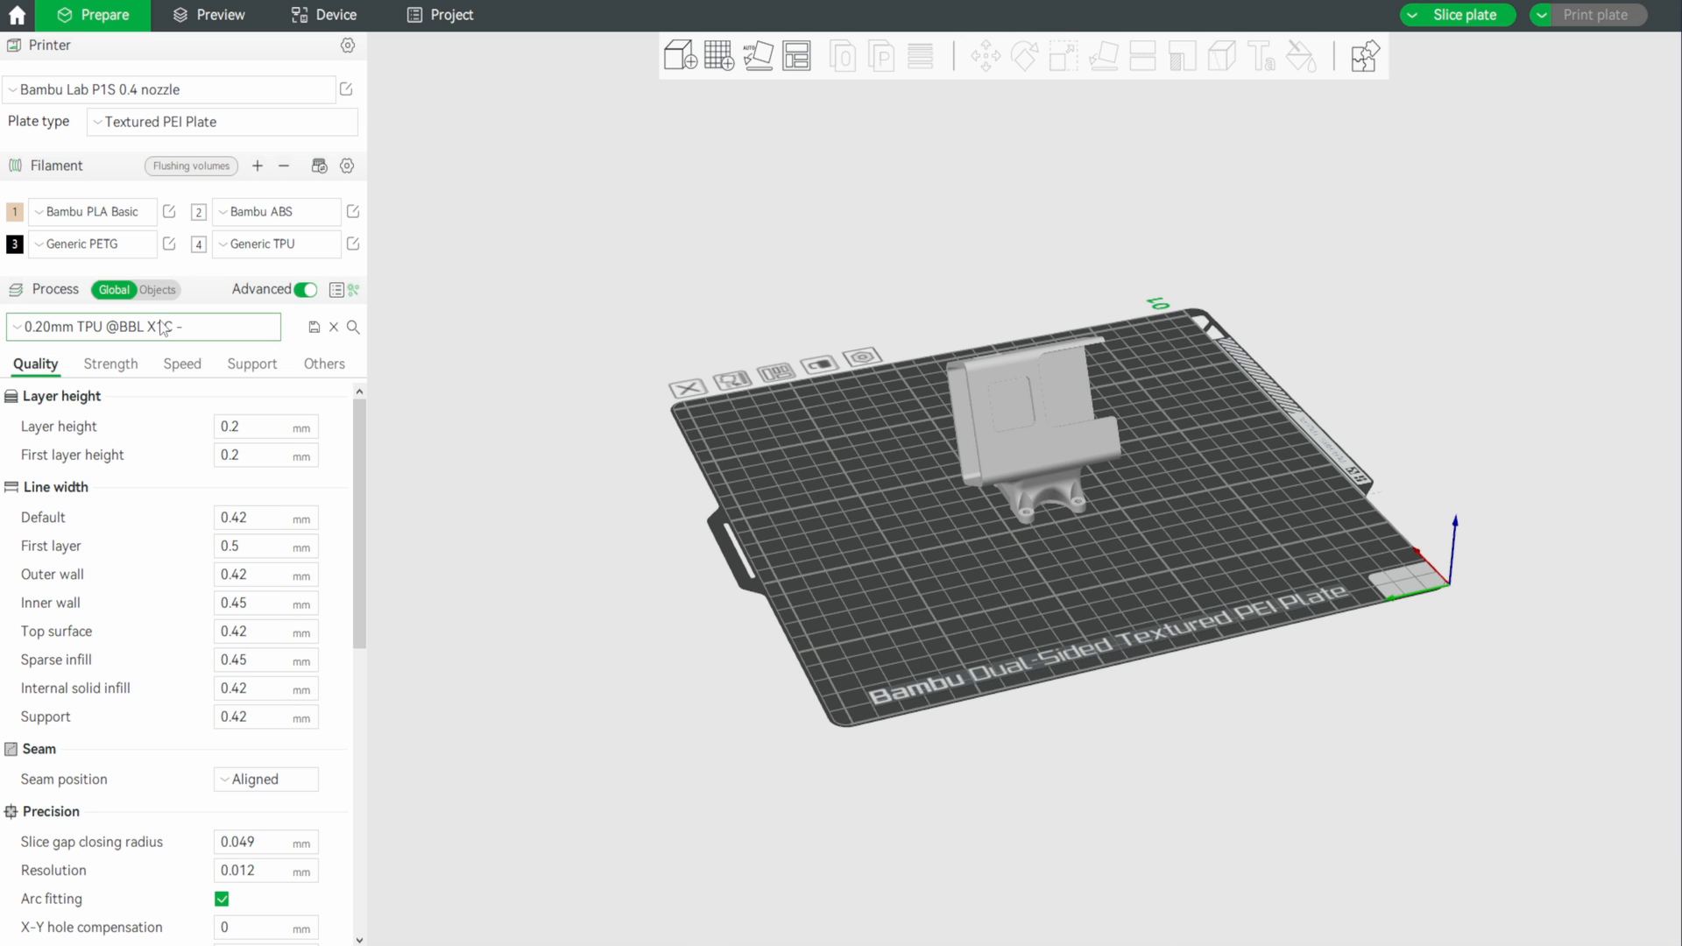
click(142, 326)
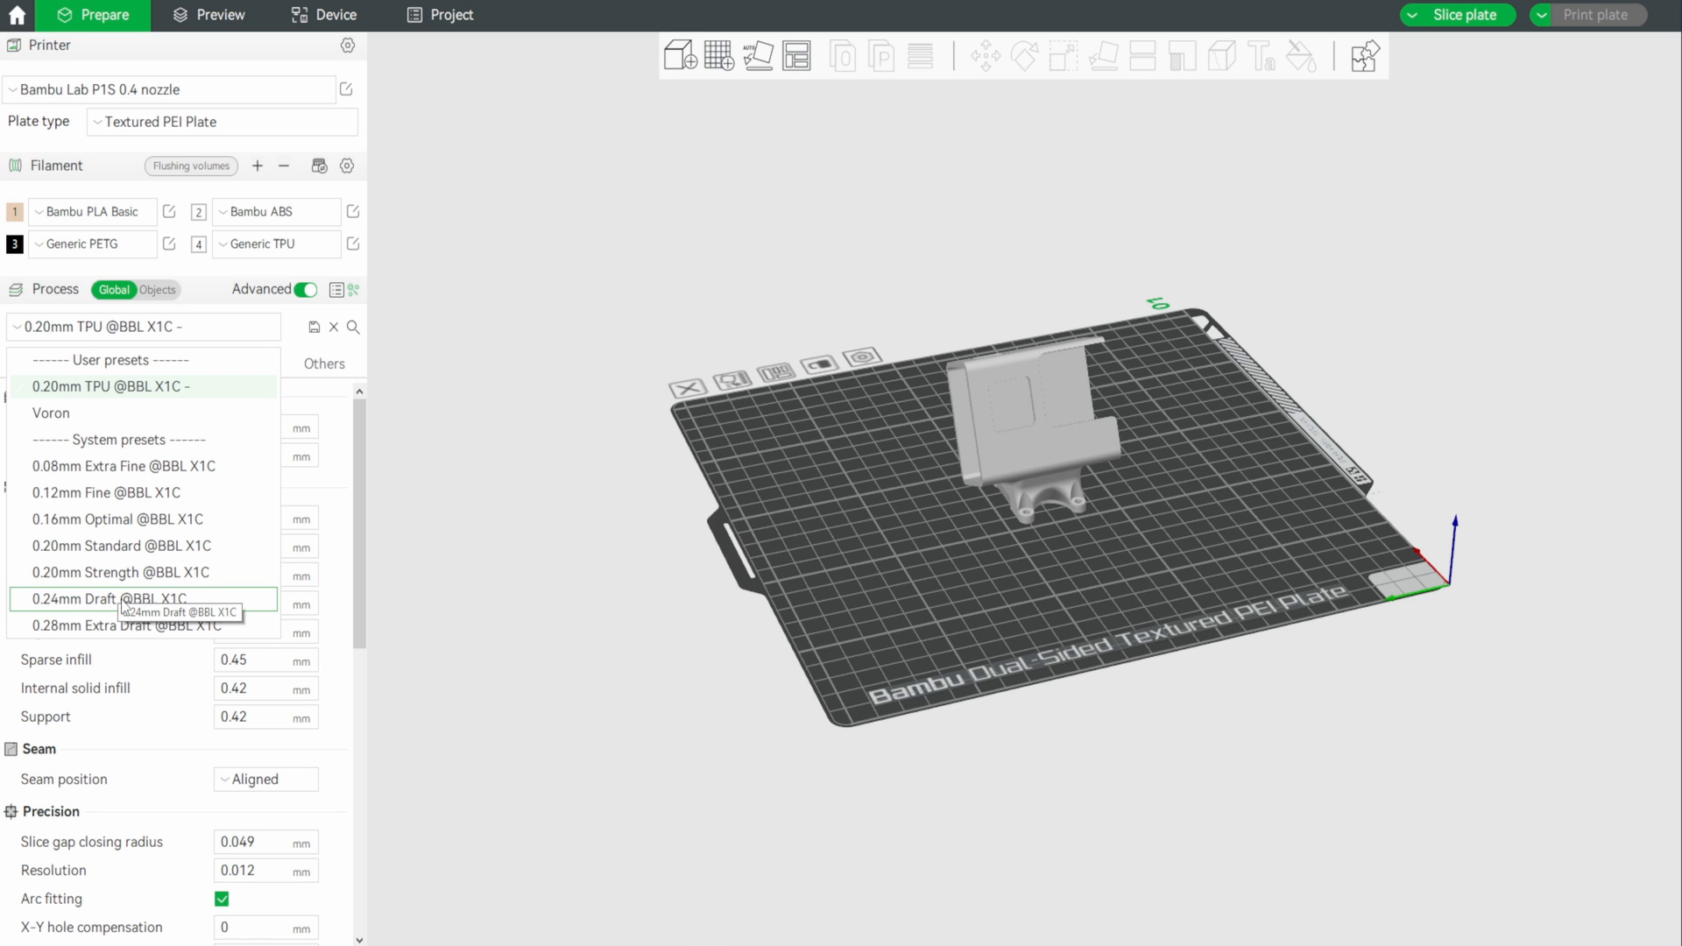
mouse_move(127, 519)
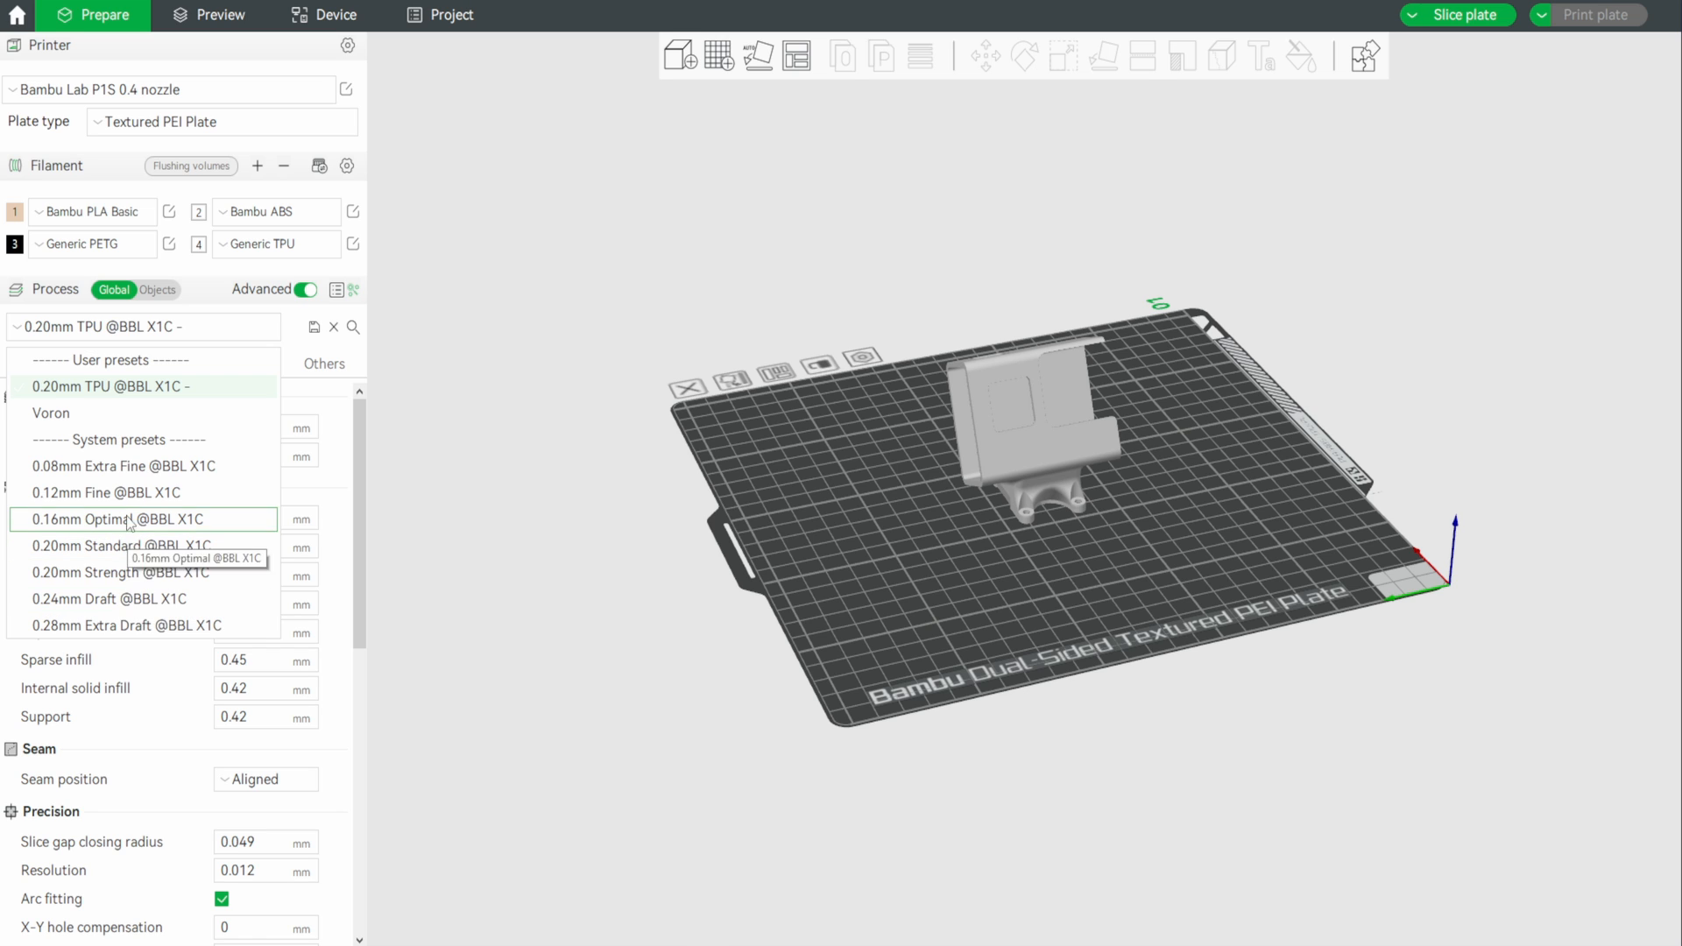
mouse_move(146, 385)
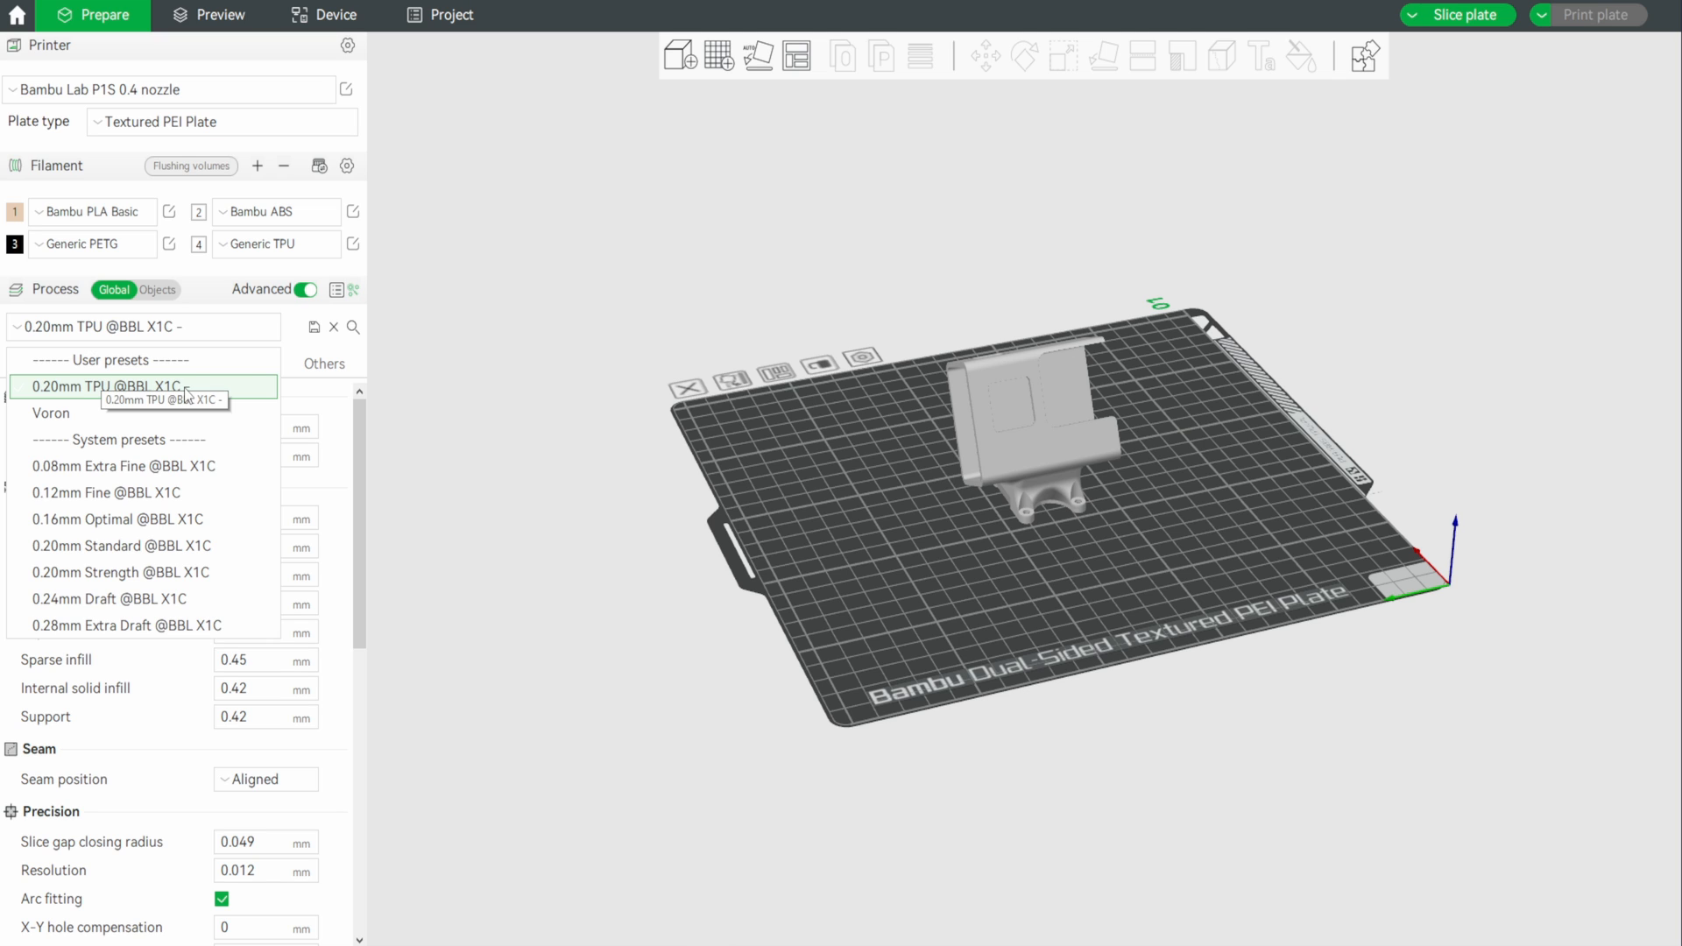
click(103, 385)
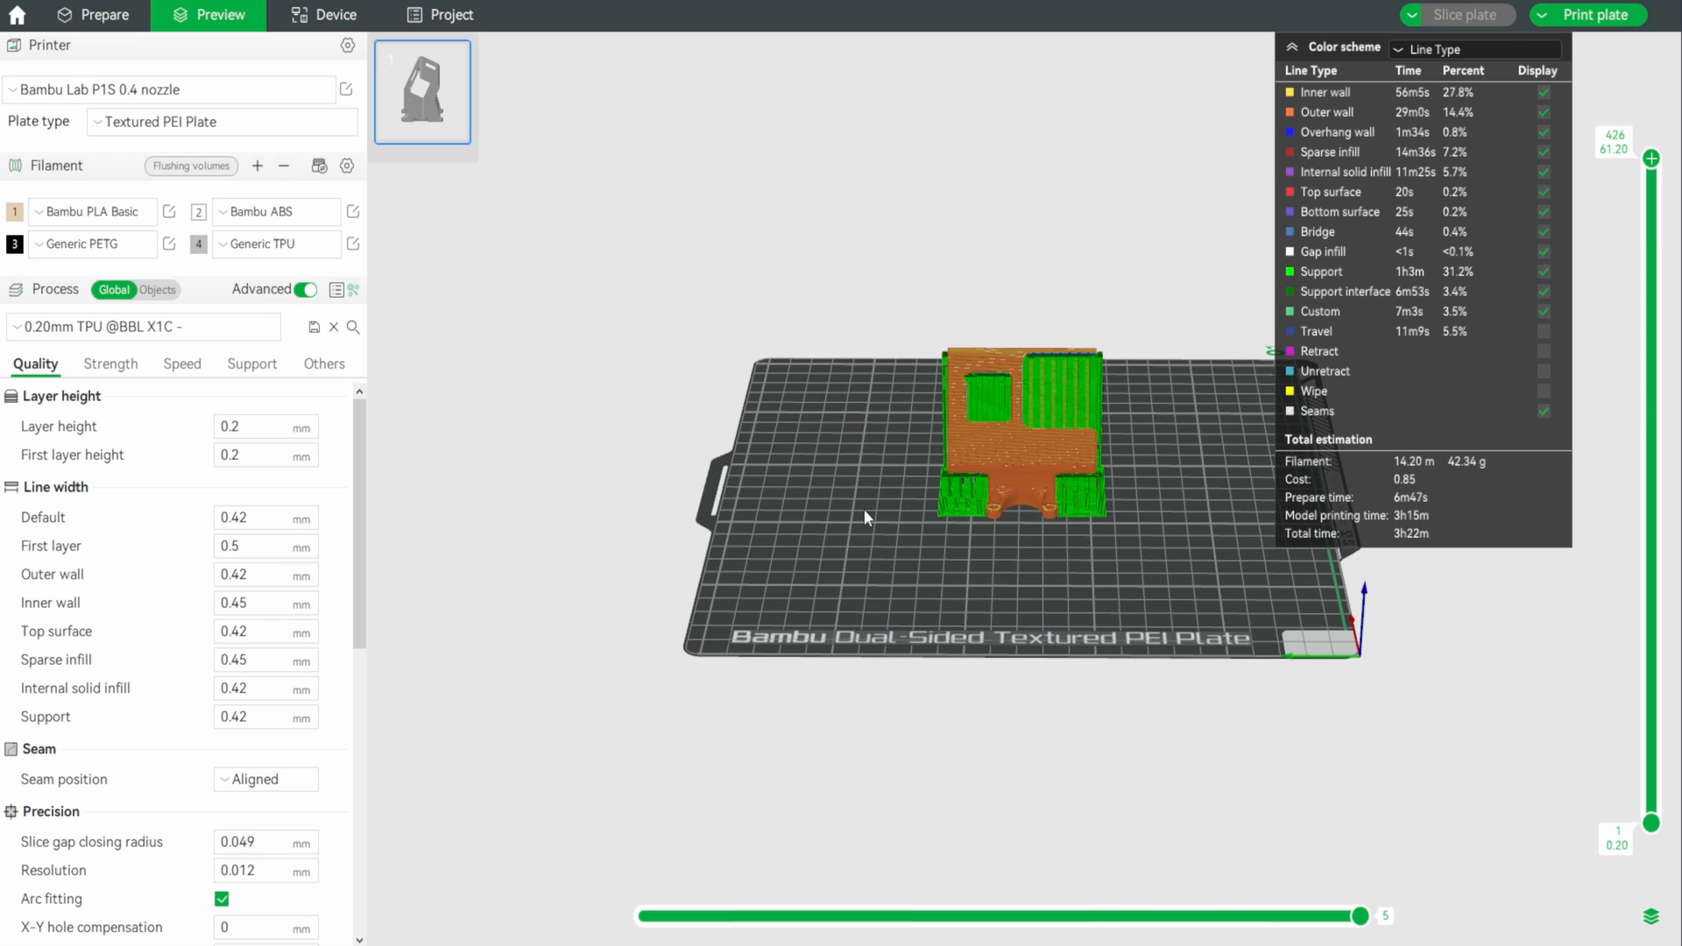
Send the TPU mount job to the P1S with Enable AMS unticked
click(1587, 14)
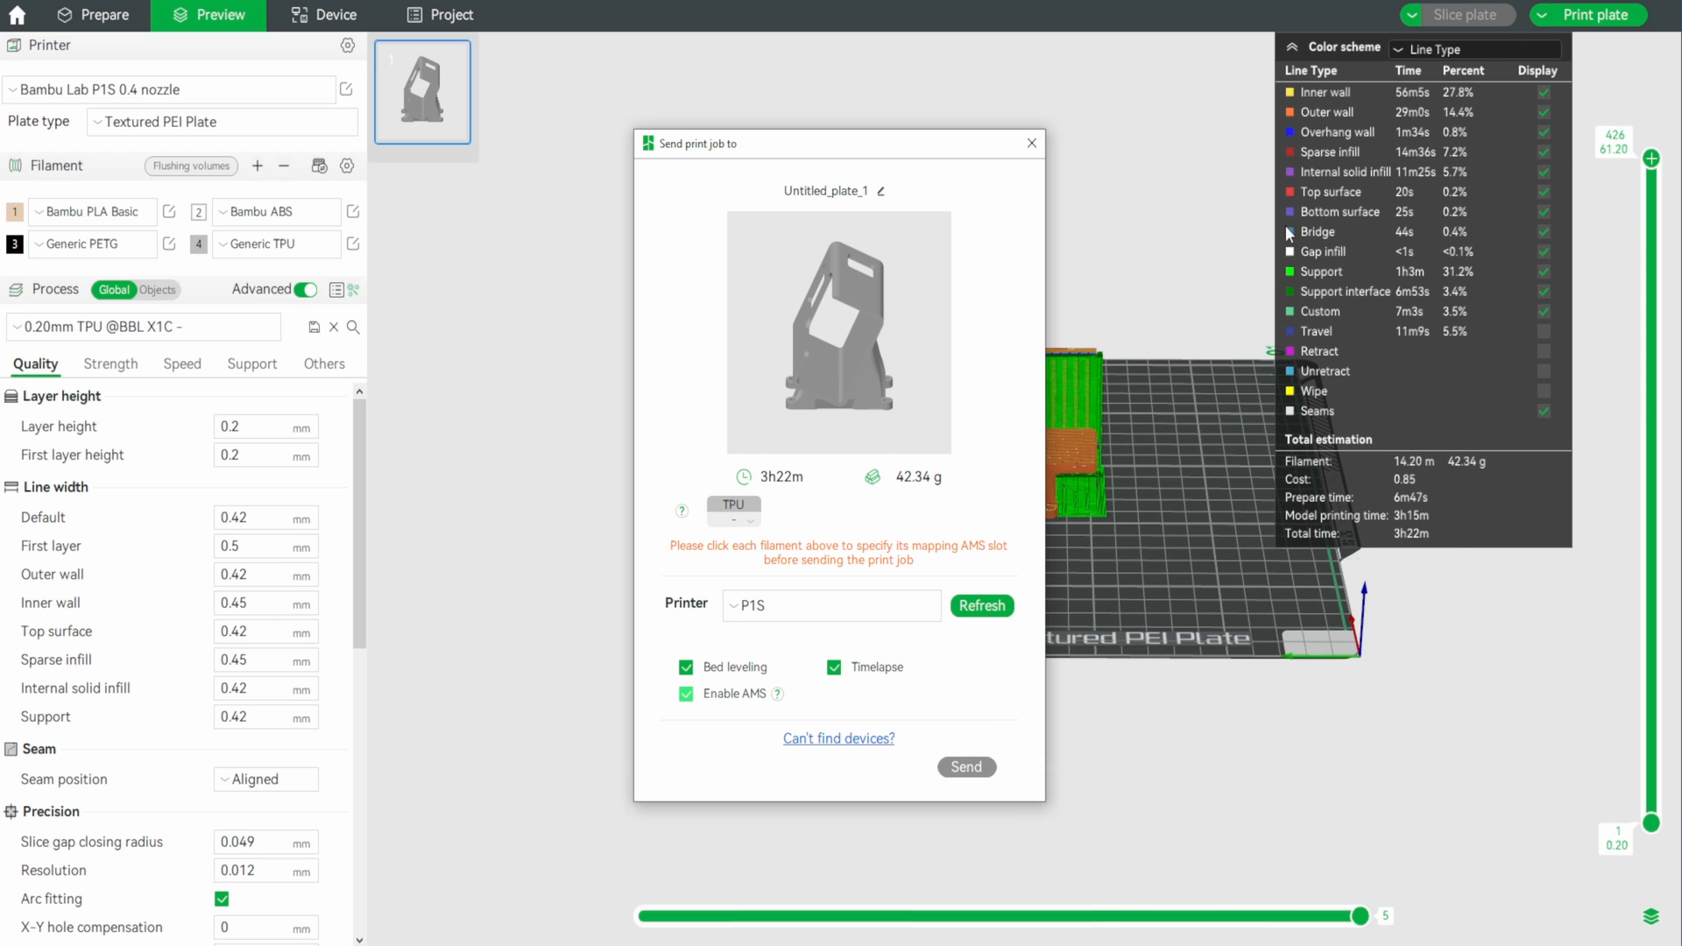
mouse_move(858, 549)
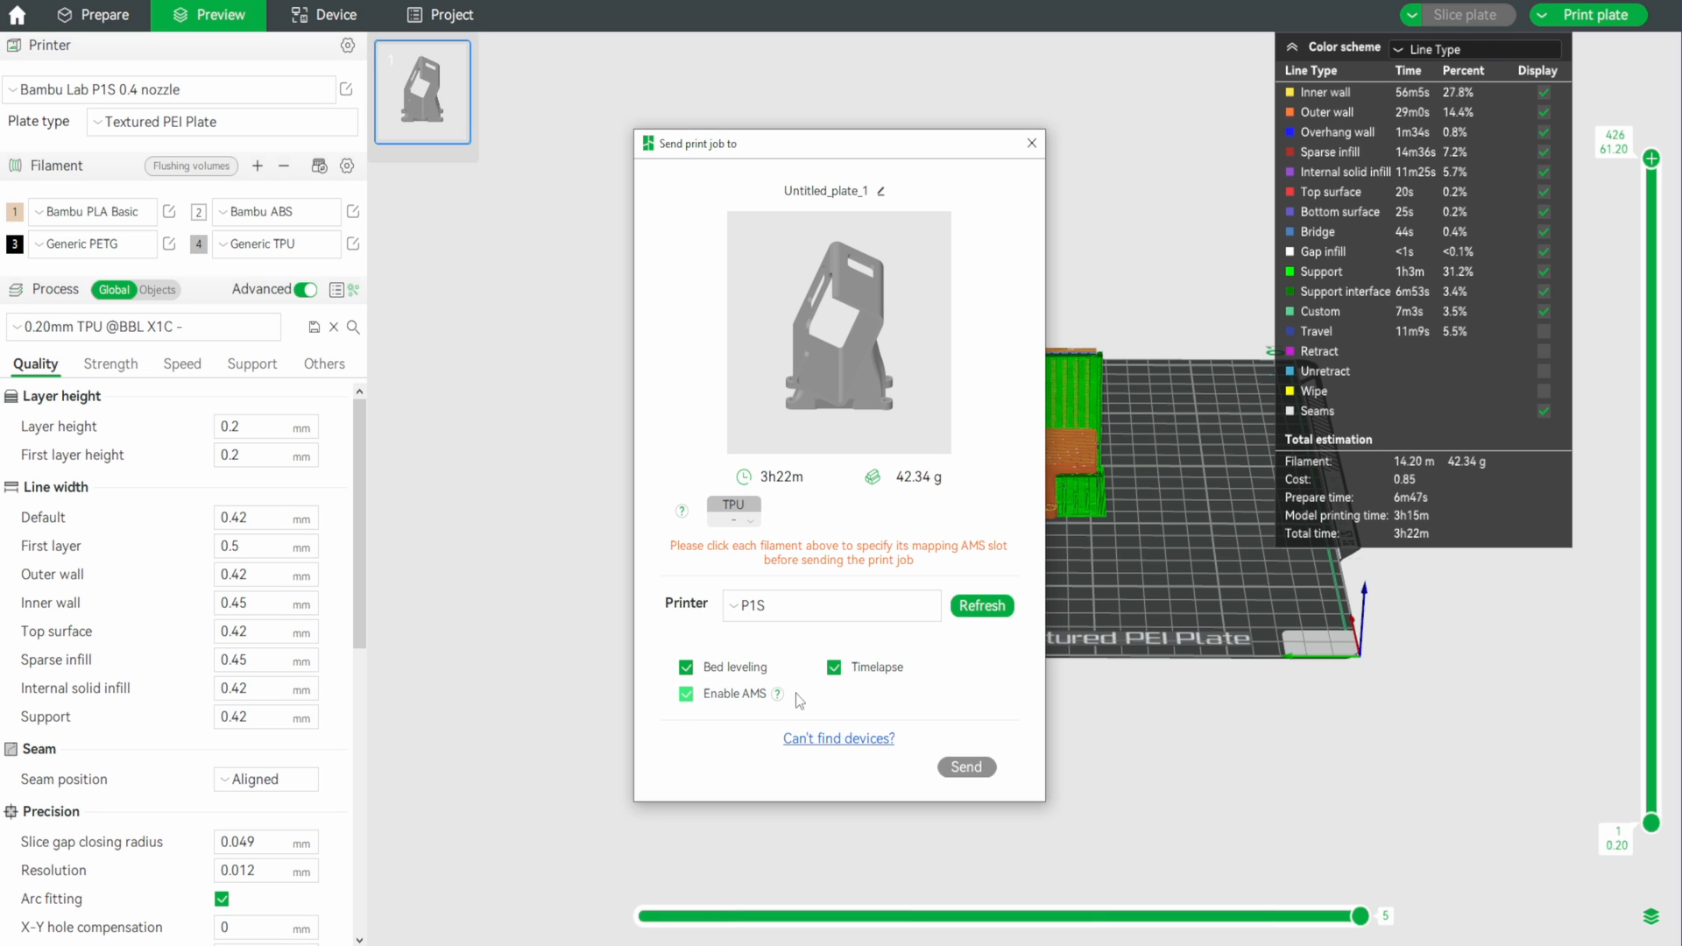
mouse_move(678, 704)
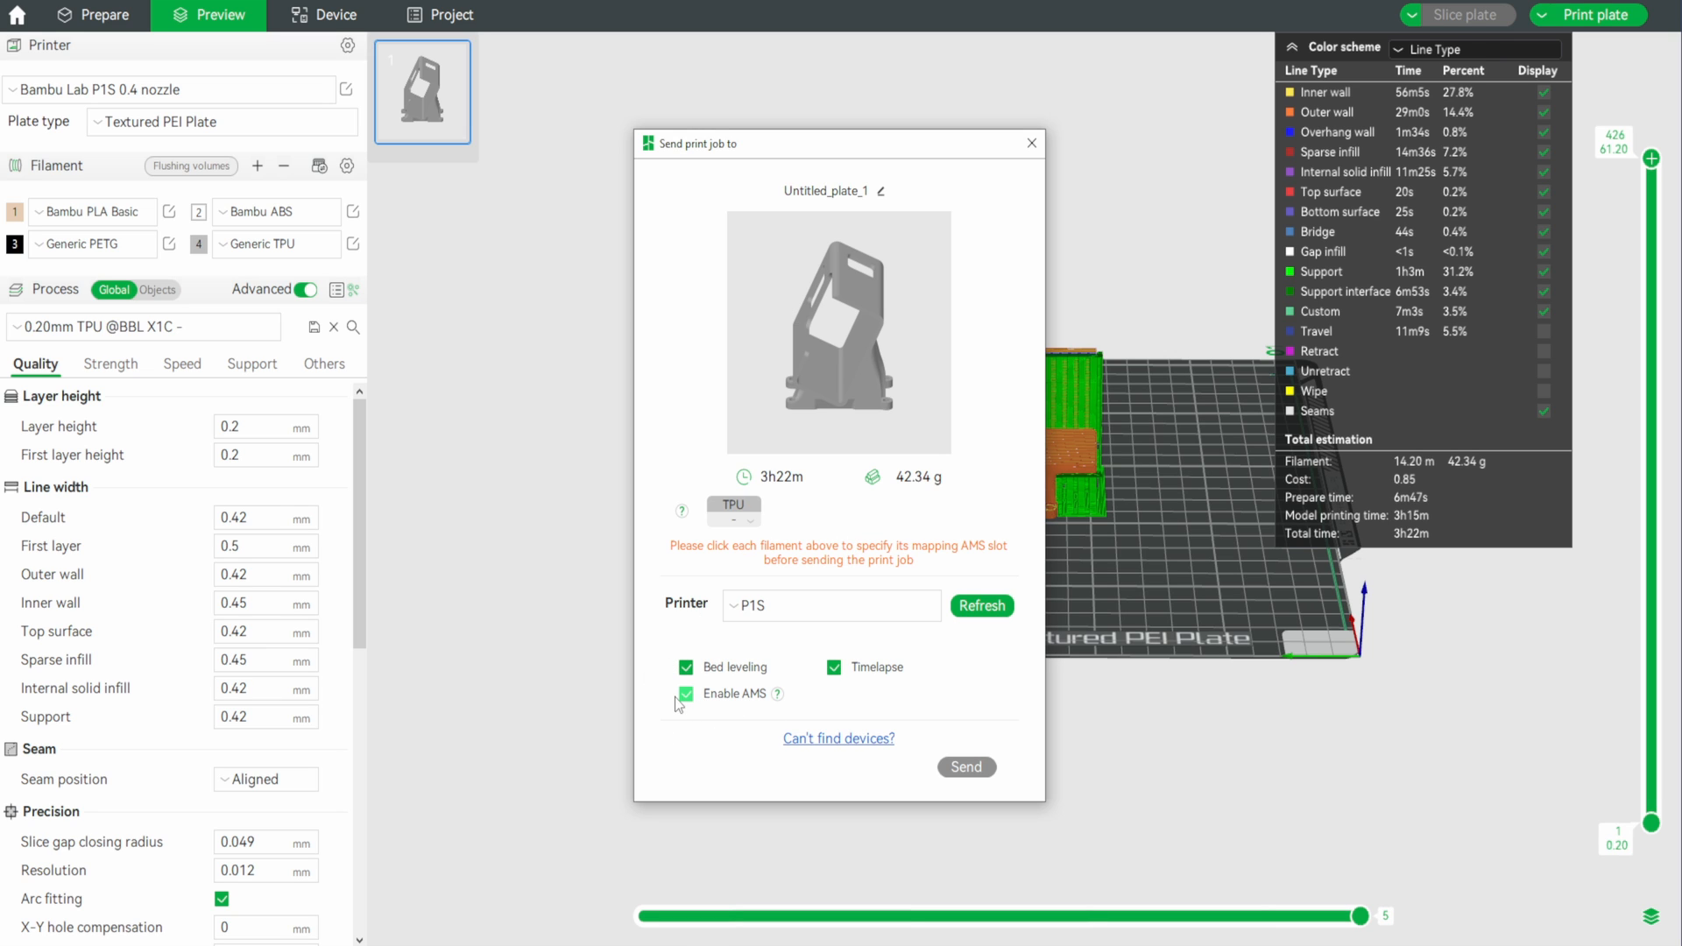
mouse_move(699, 708)
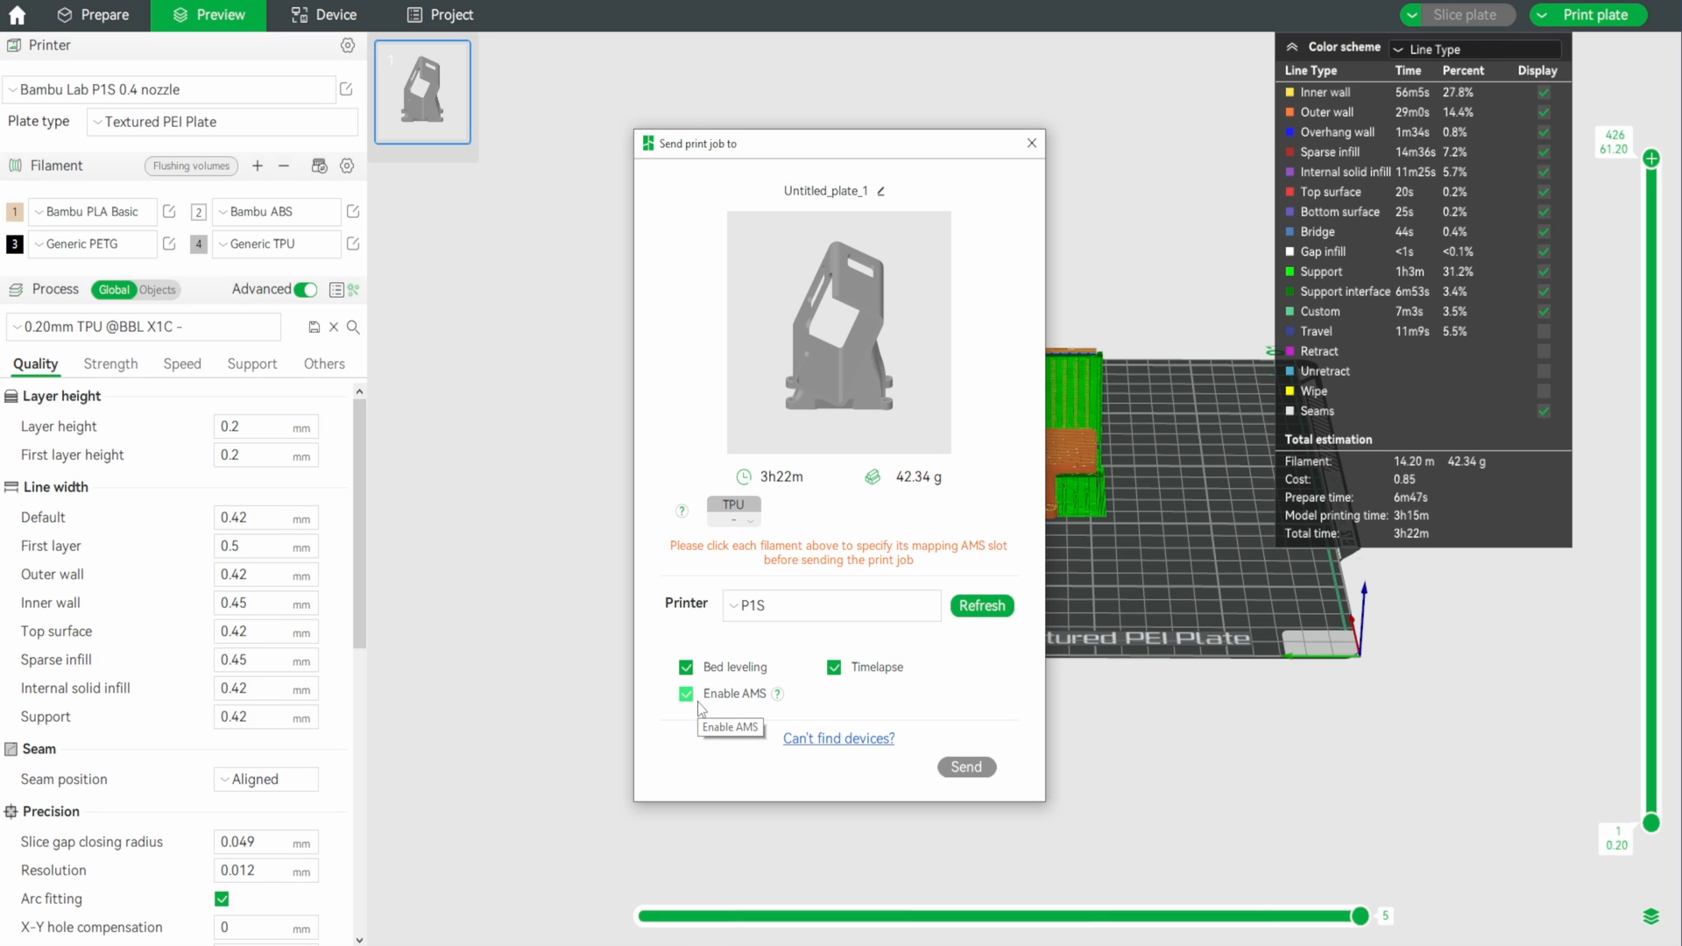
click(685, 693)
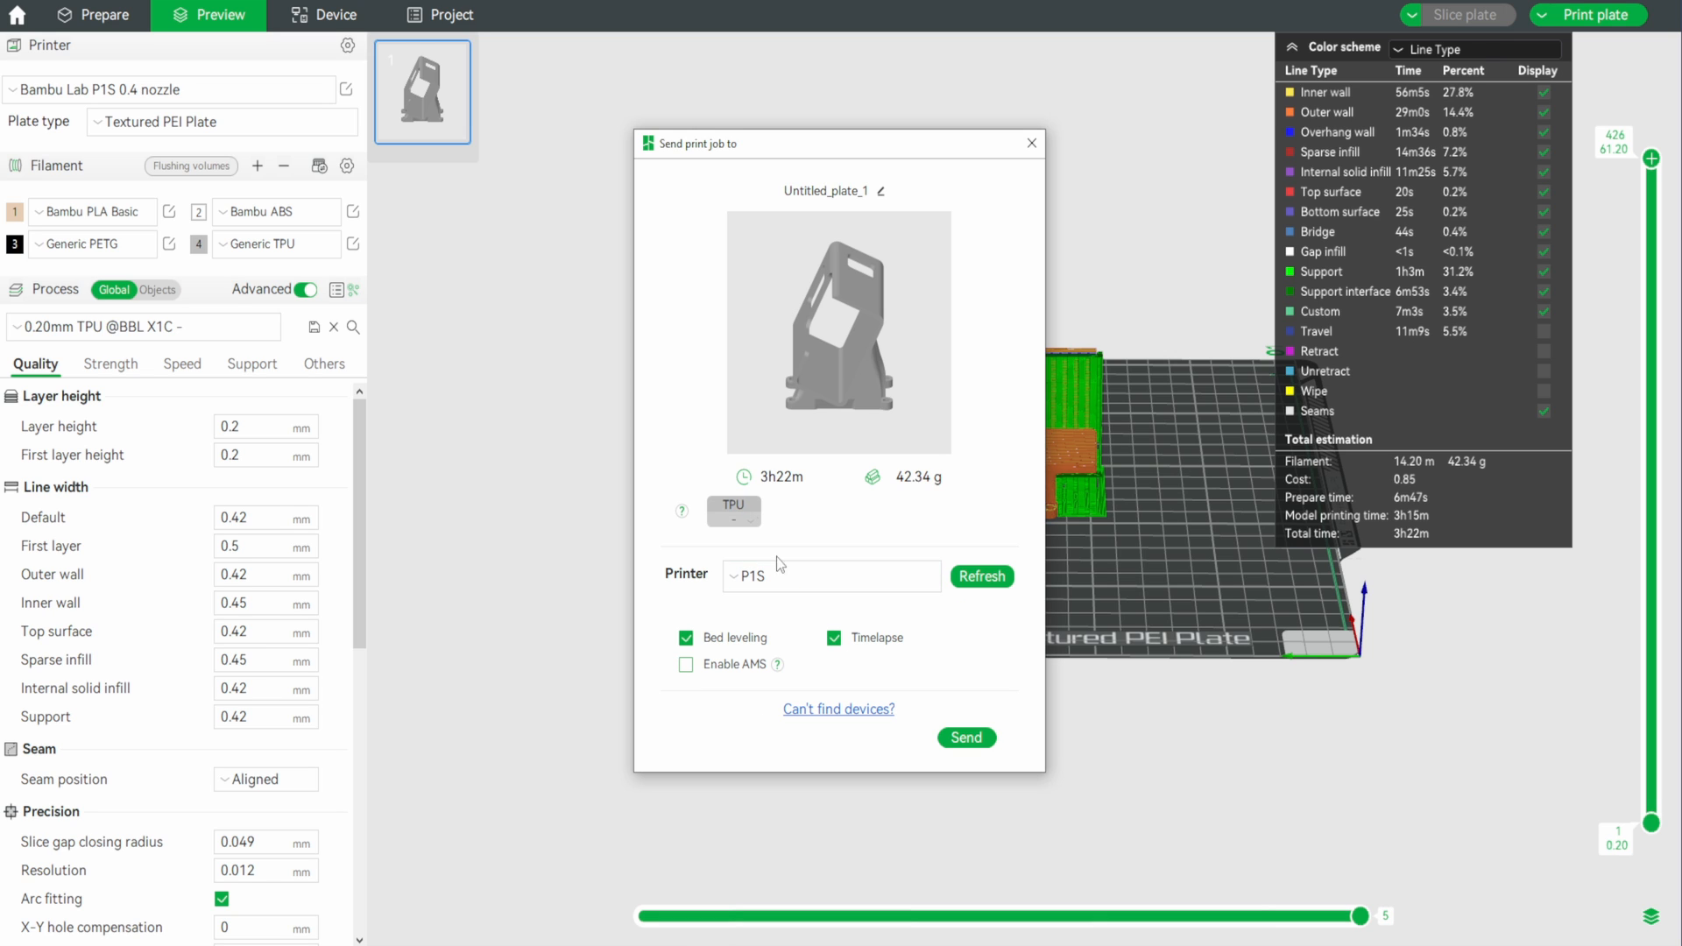
mouse_move(698, 500)
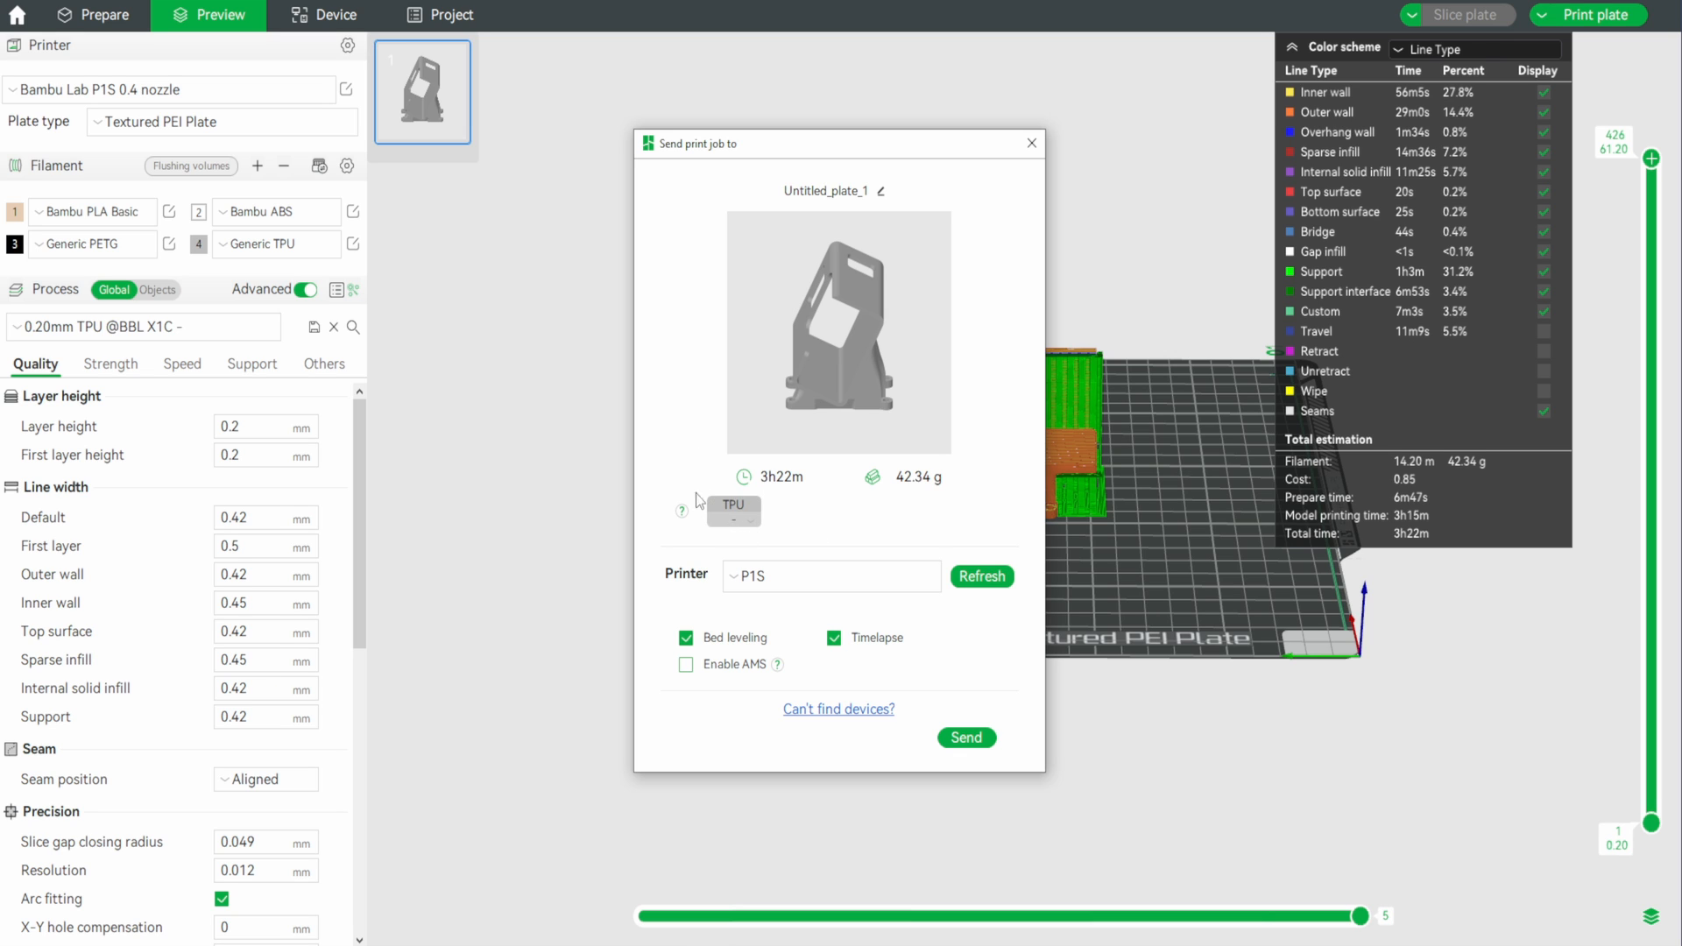
mouse_move(733, 511)
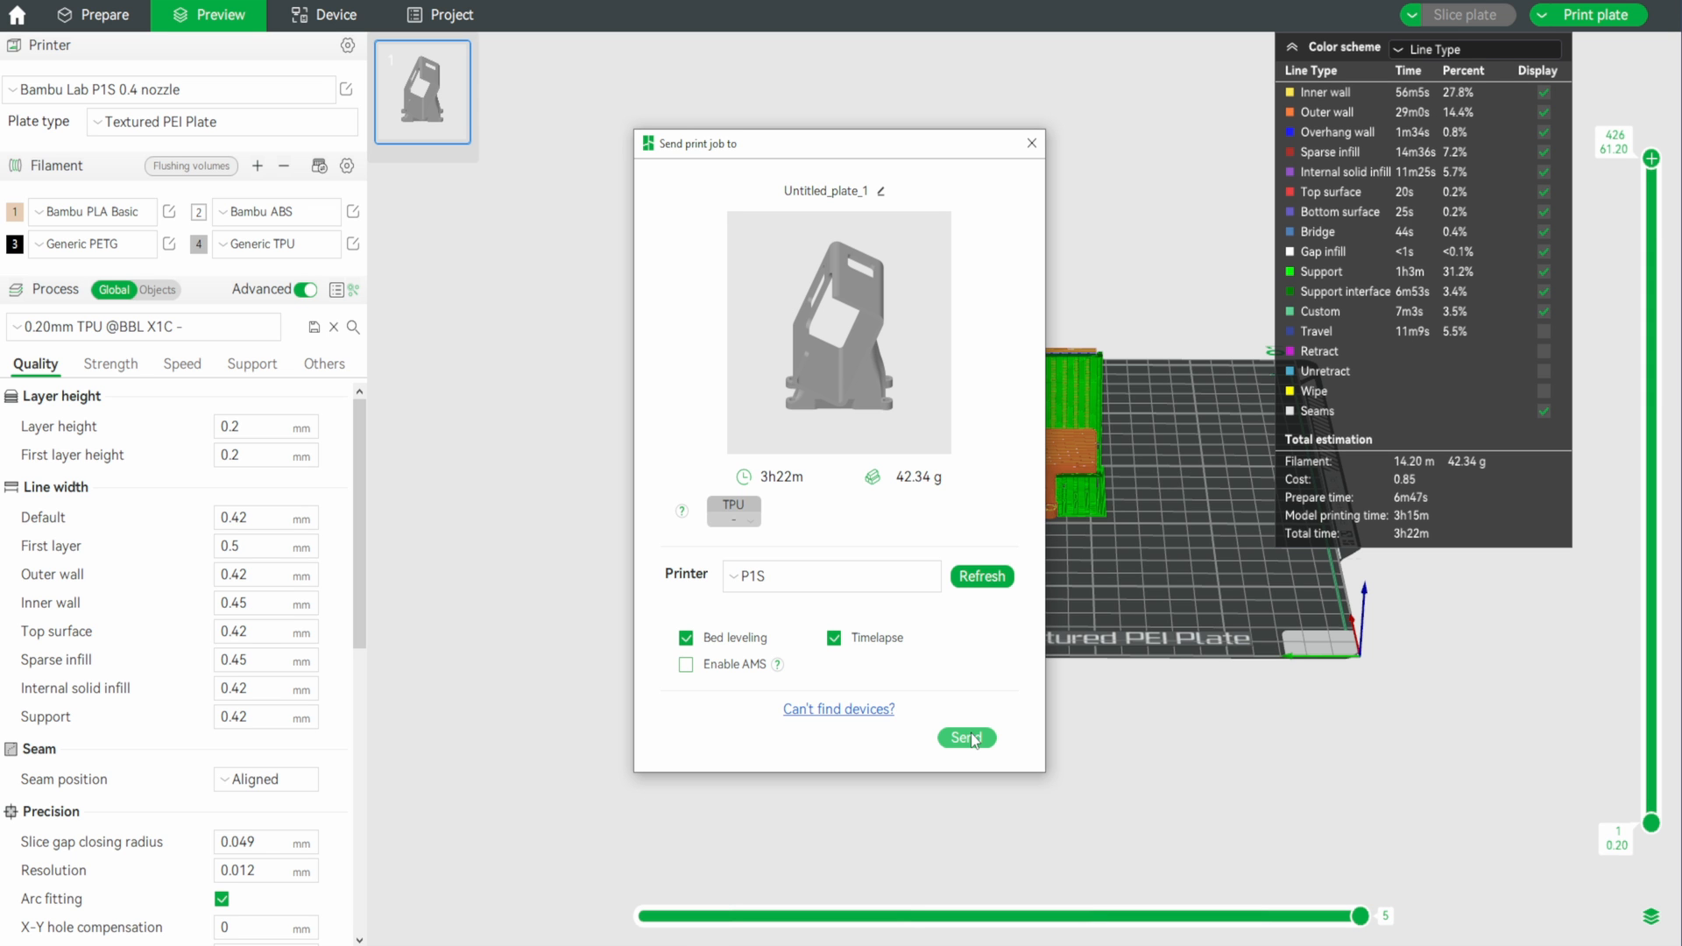
click(965, 737)
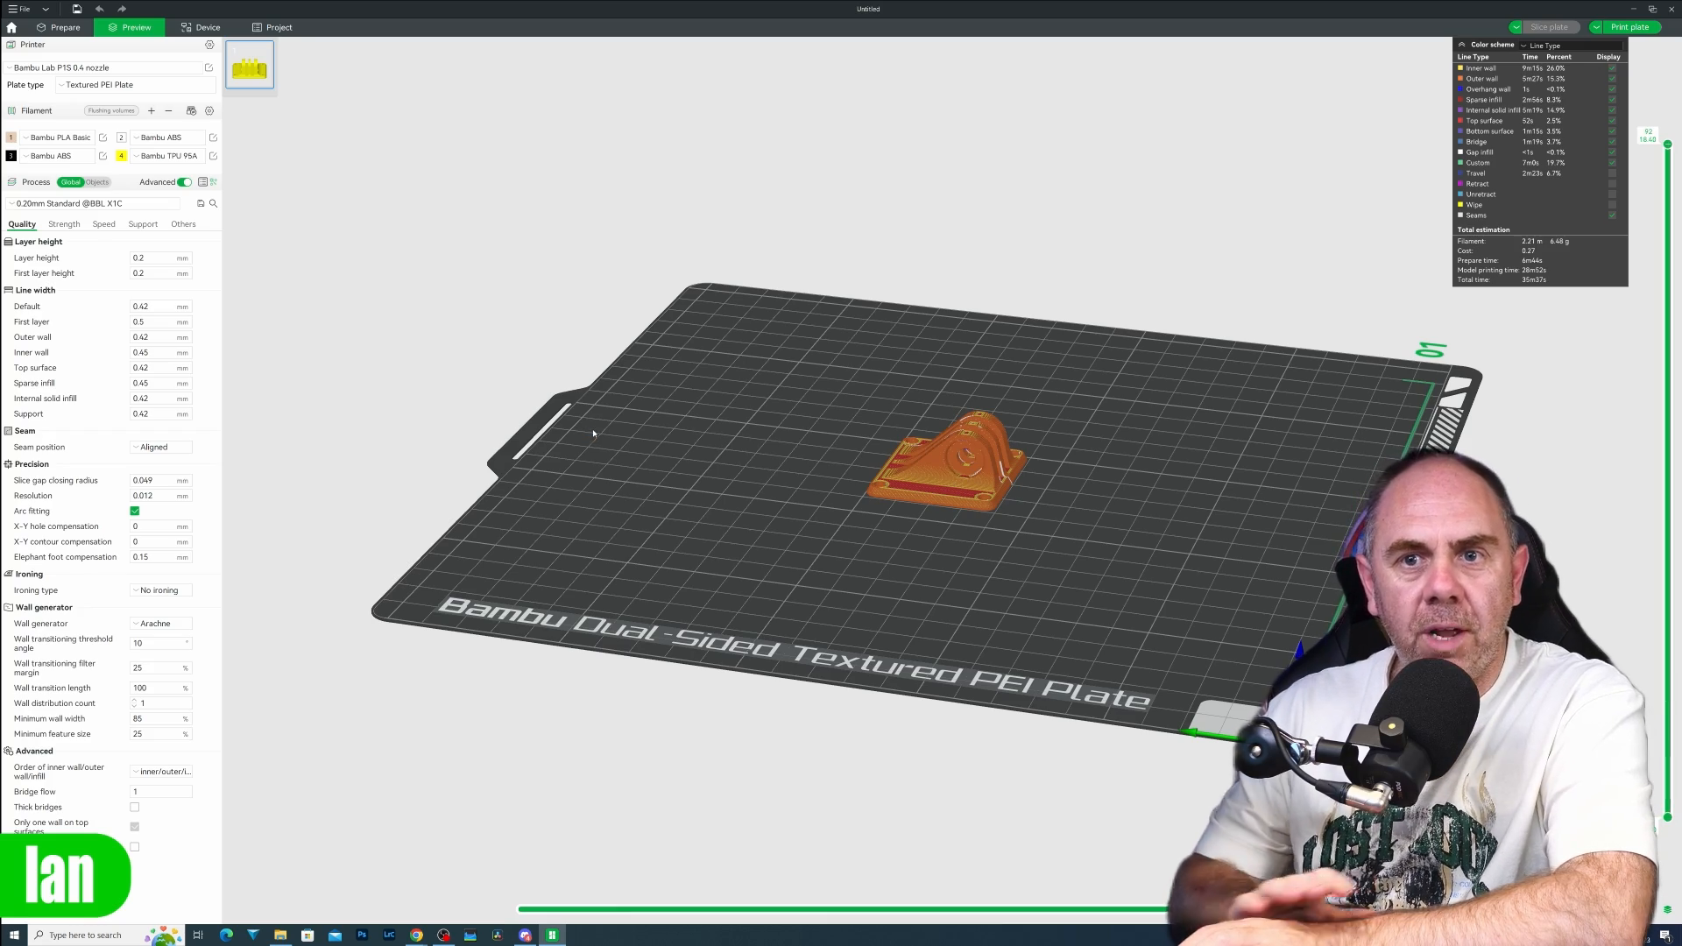
Bring up the Send print job dialog for the small Bambu TPU 95A part targeting the P1S
click(1629, 26)
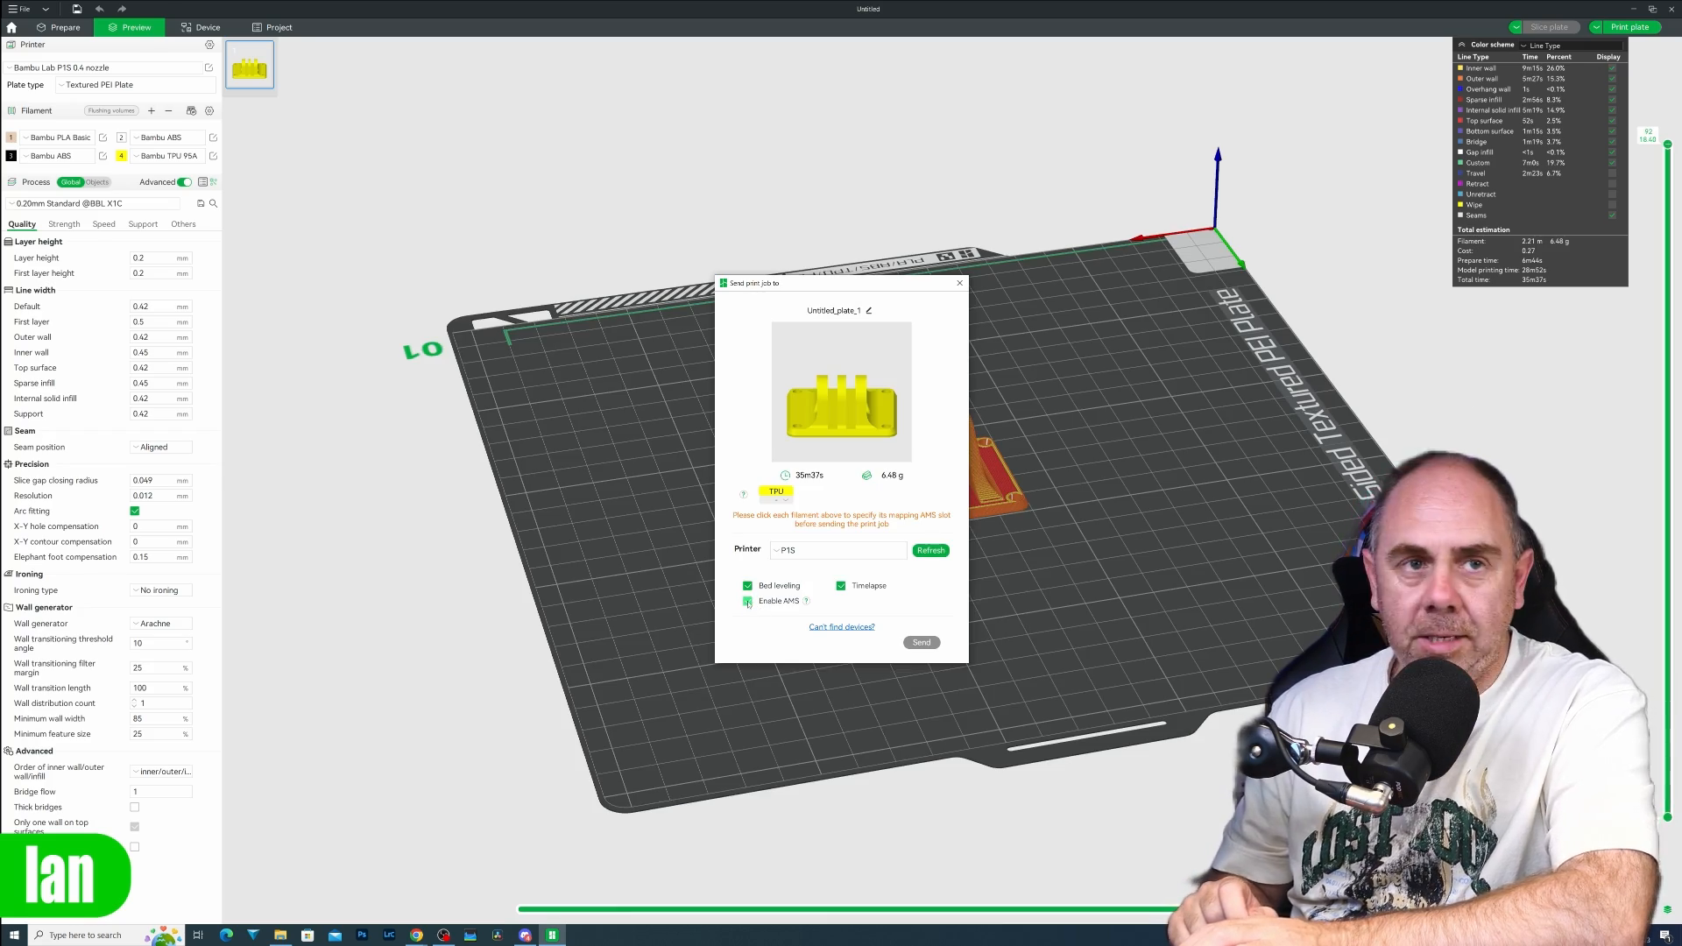